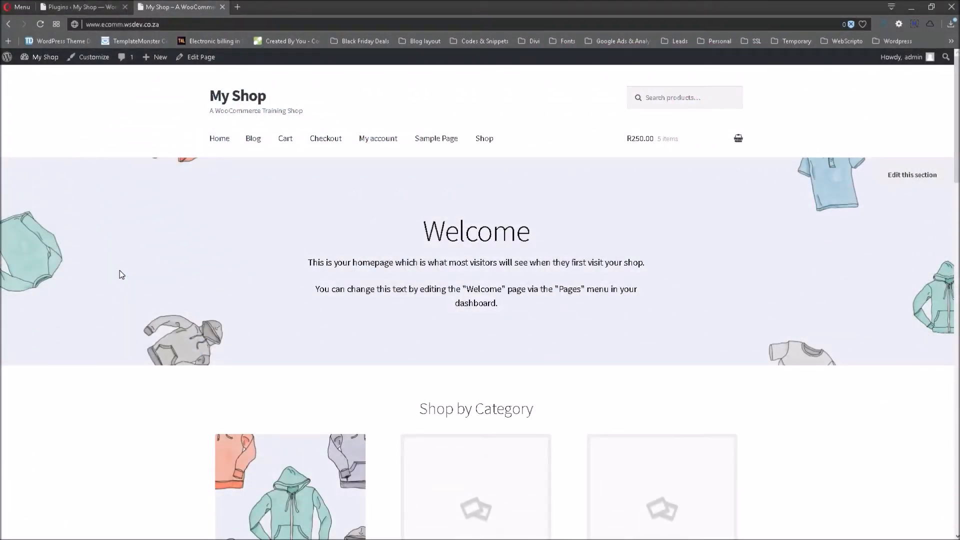
mouse_move(210, 301)
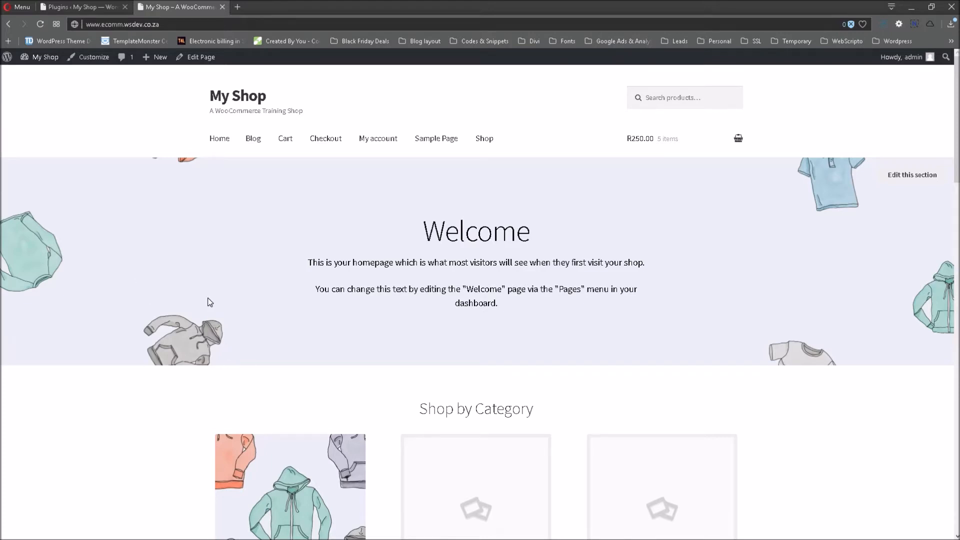
mouse_move(199, 302)
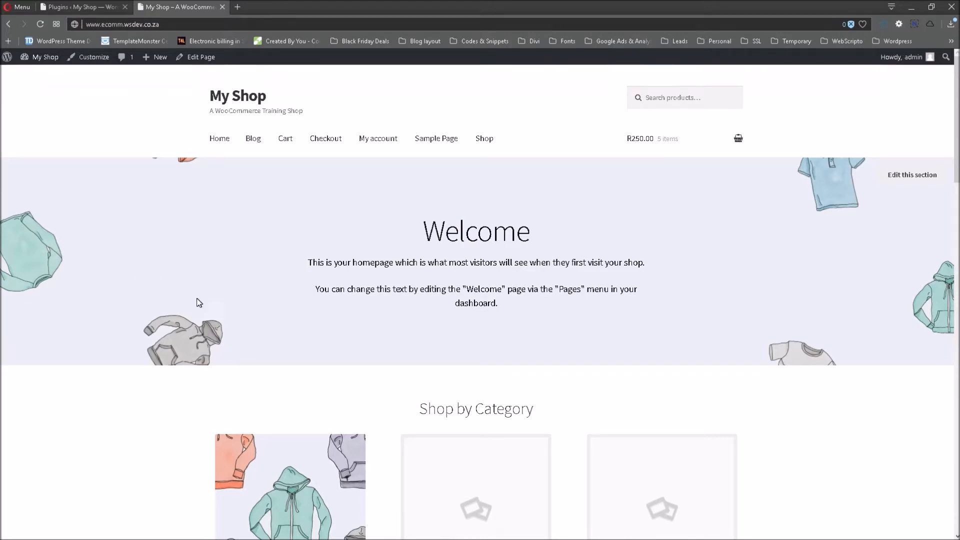
Step: Scroll the shop homepage to New In and open the Woo Single #2 product page
scroll(down, 3)
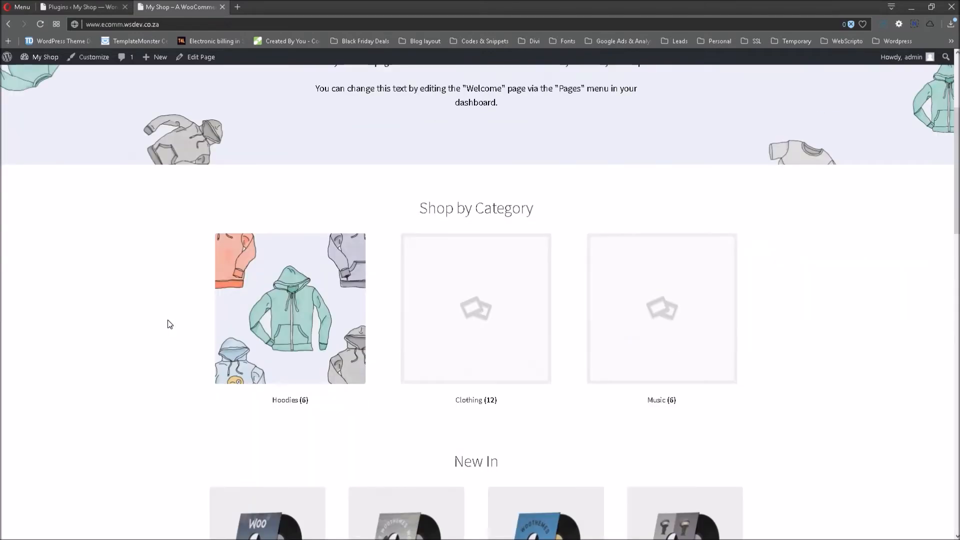
scroll(down, 3)
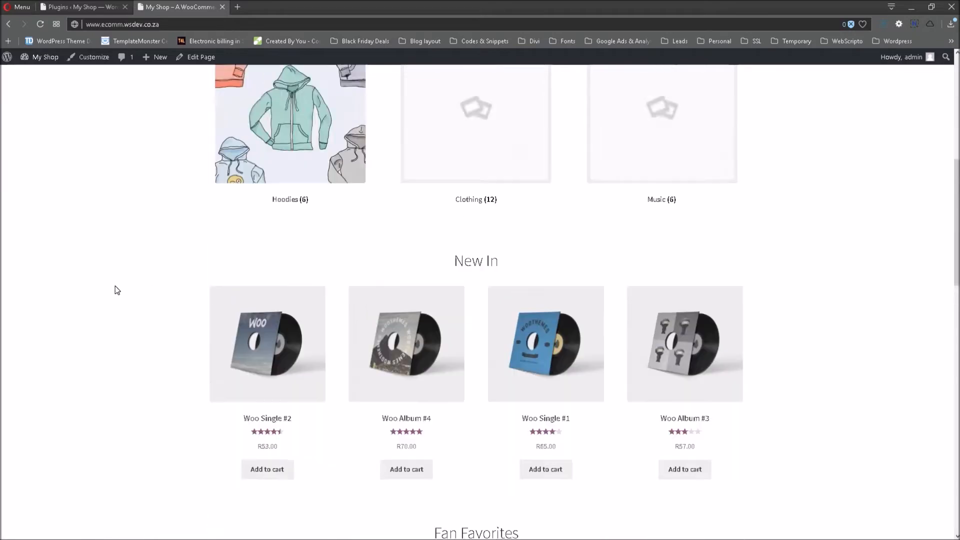
scroll(up, 3)
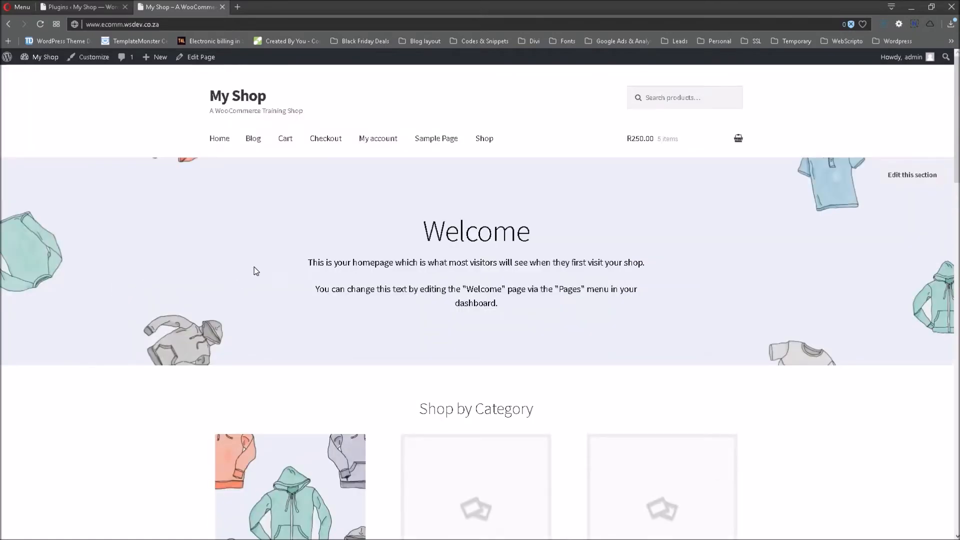
mouse_move(228, 246)
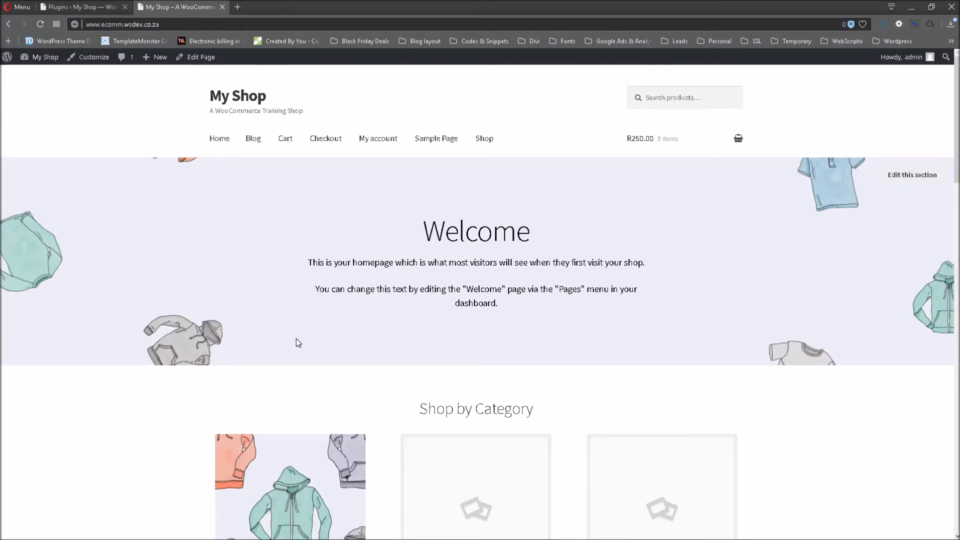
scroll(down, 3)
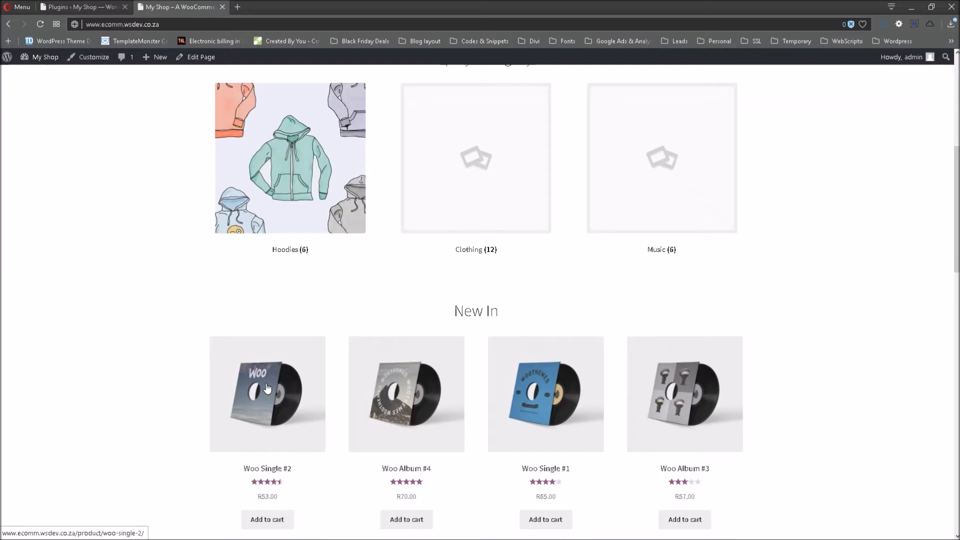
click(267, 394)
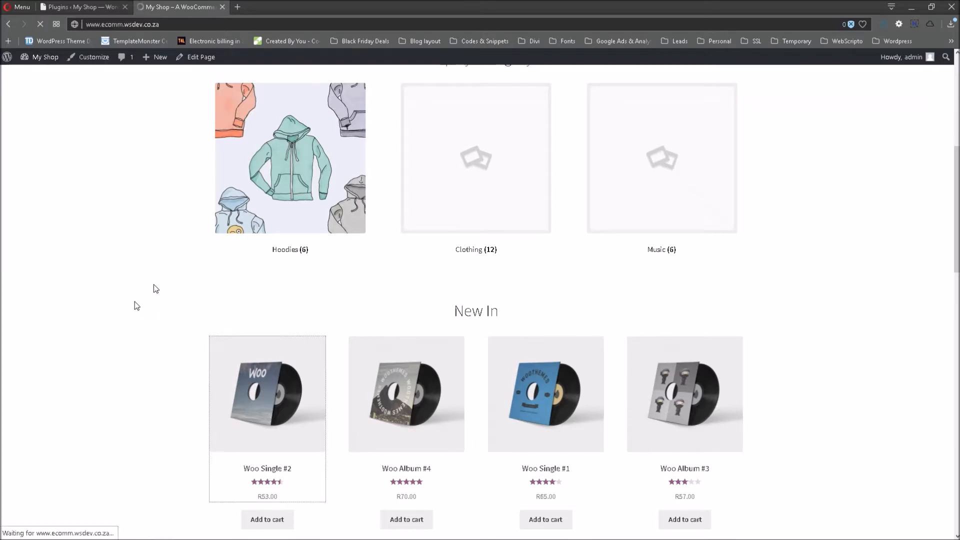
Step: Review Woo Single #2's description, reviews and Related products, scrolling down and back up
click(267, 394)
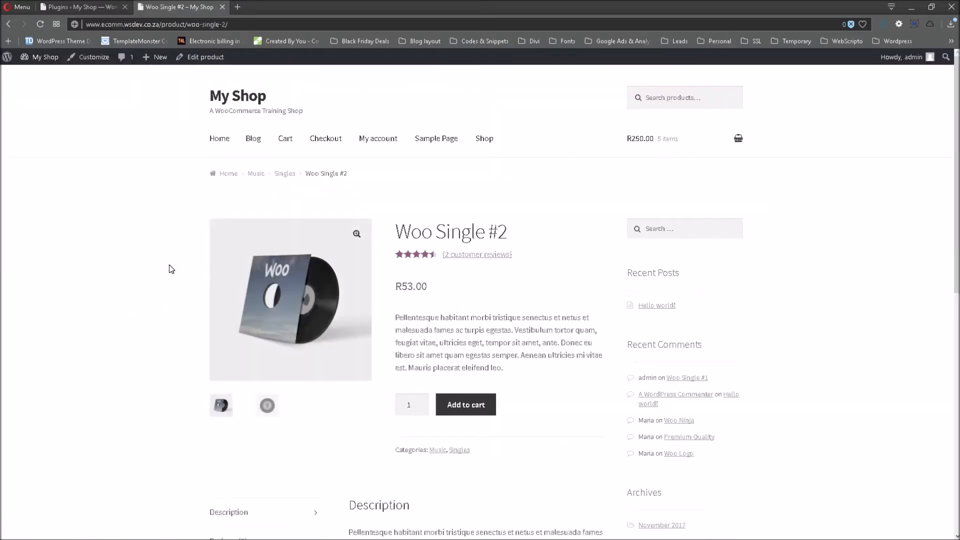
scroll(down, 3)
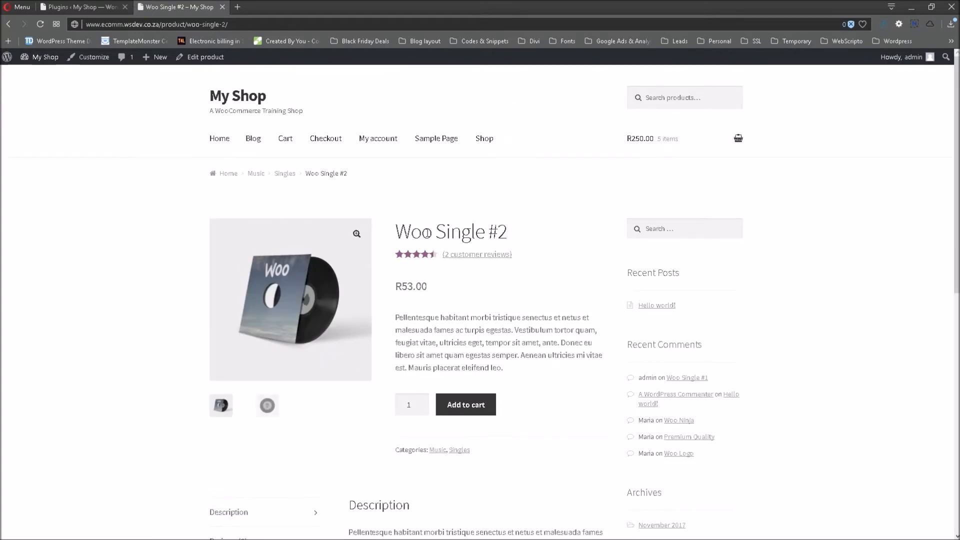
scroll(down, 3)
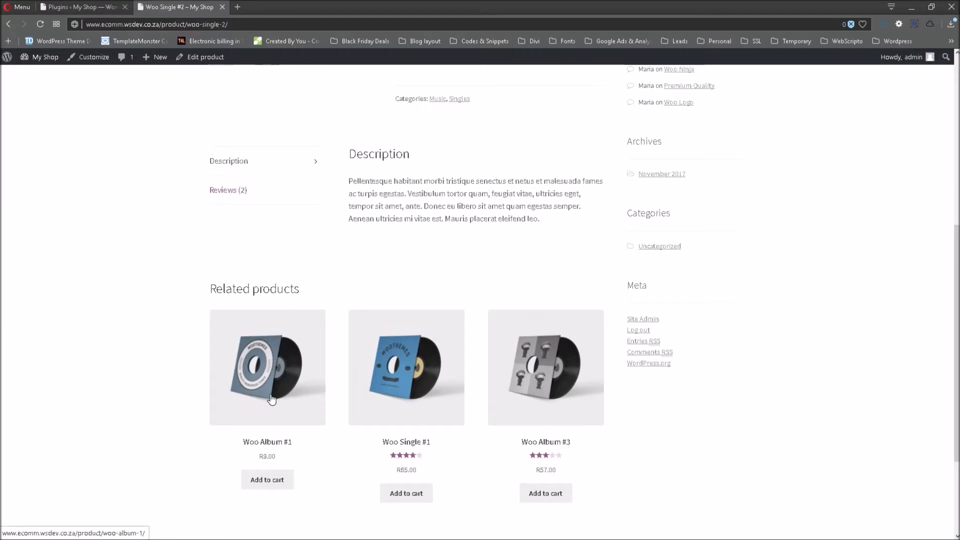
mouse_move(351, 442)
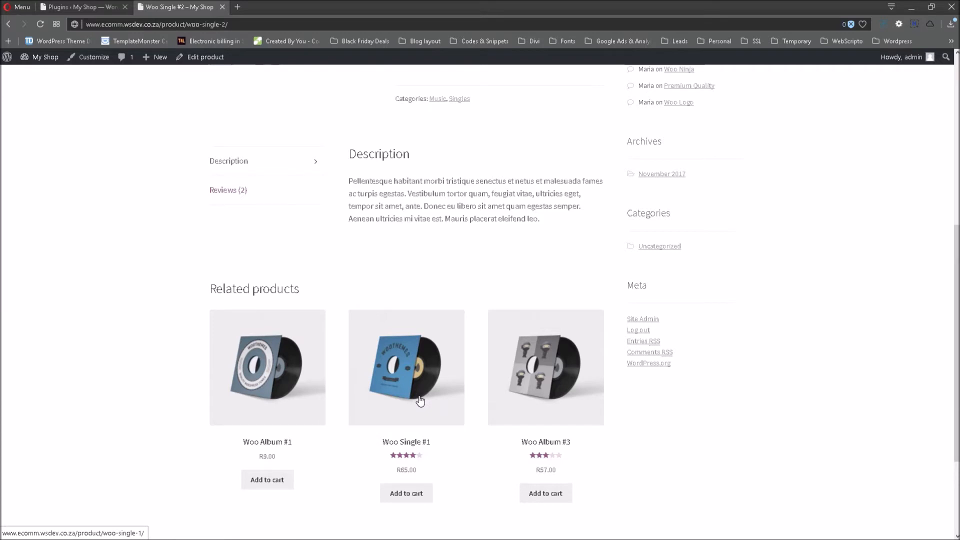
mouse_move(558, 367)
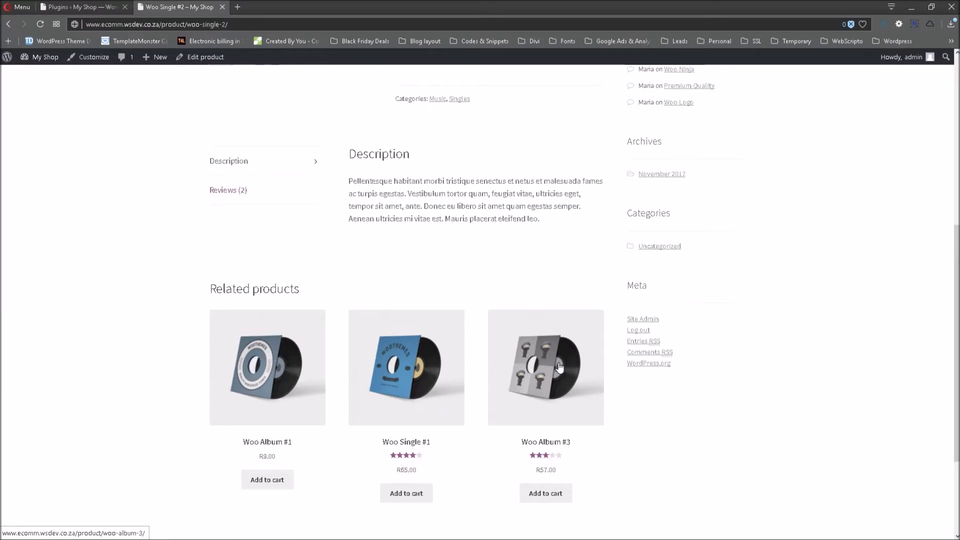
mouse_move(548, 360)
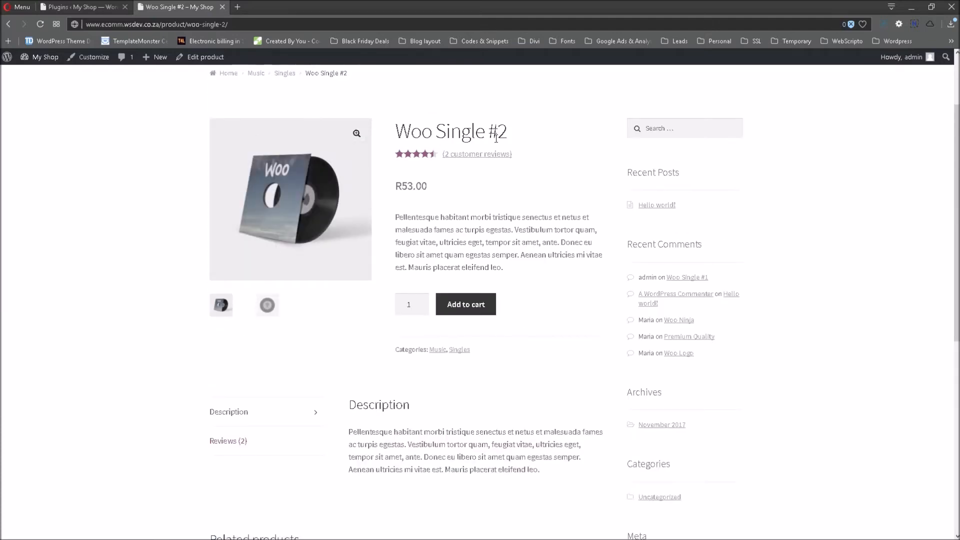
scroll(down, 3)
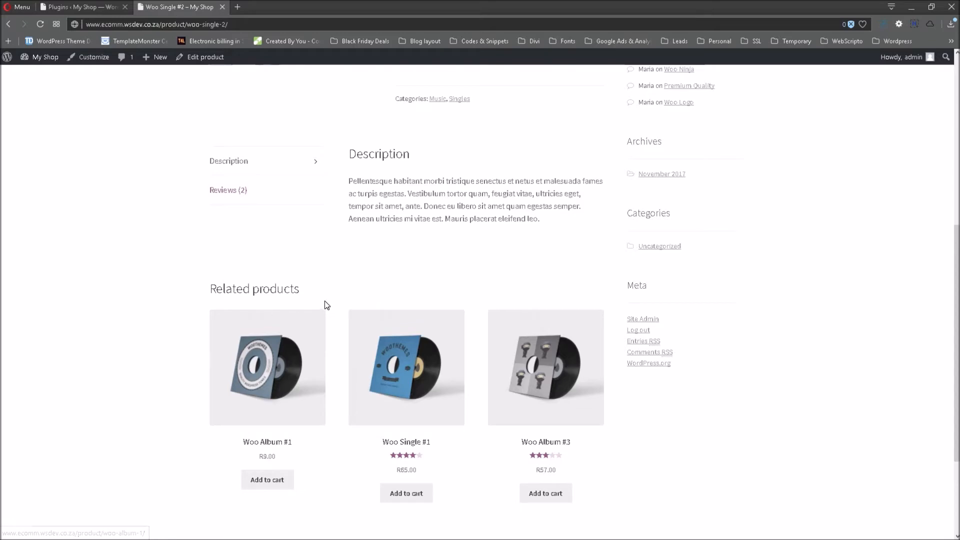
scroll(up, 3)
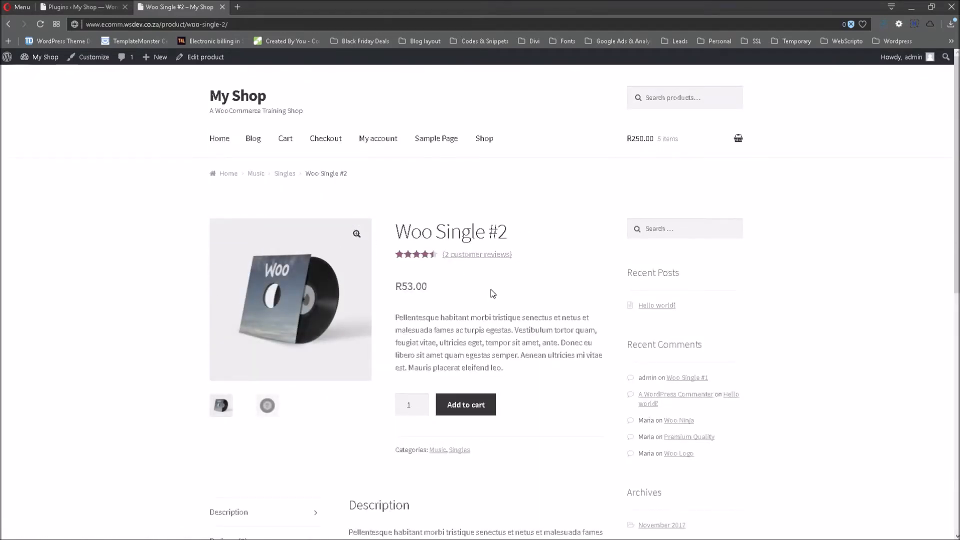
mouse_move(501, 282)
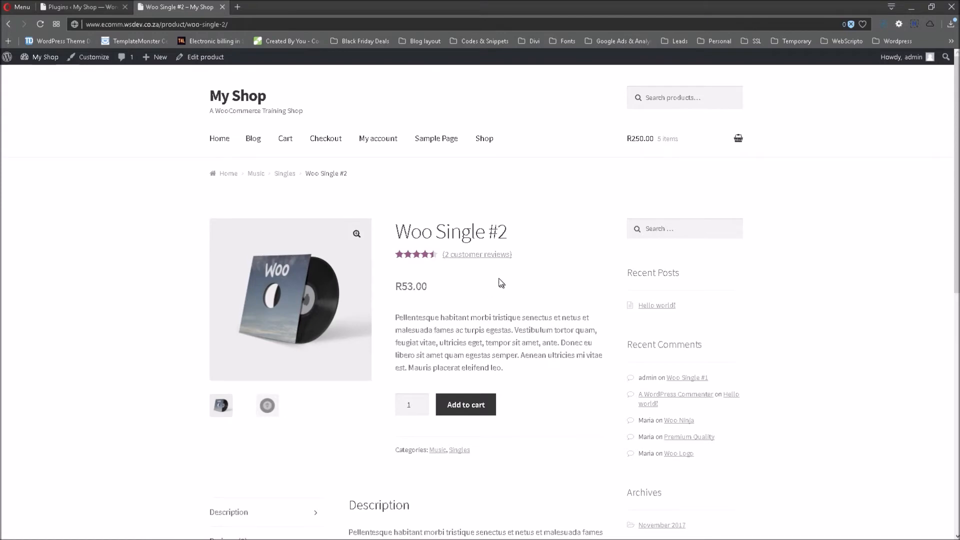
scroll(down, 3)
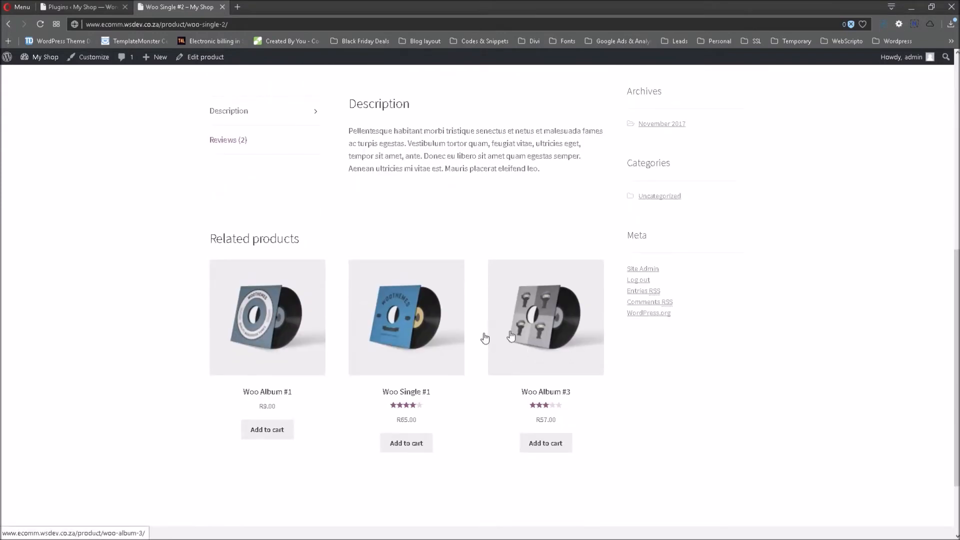
mouse_move(424, 405)
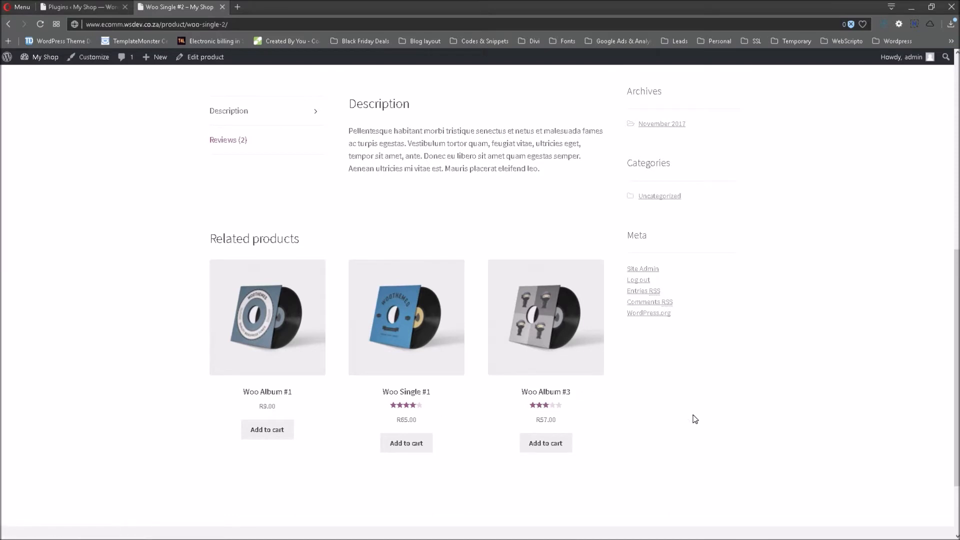
mouse_move(746, 323)
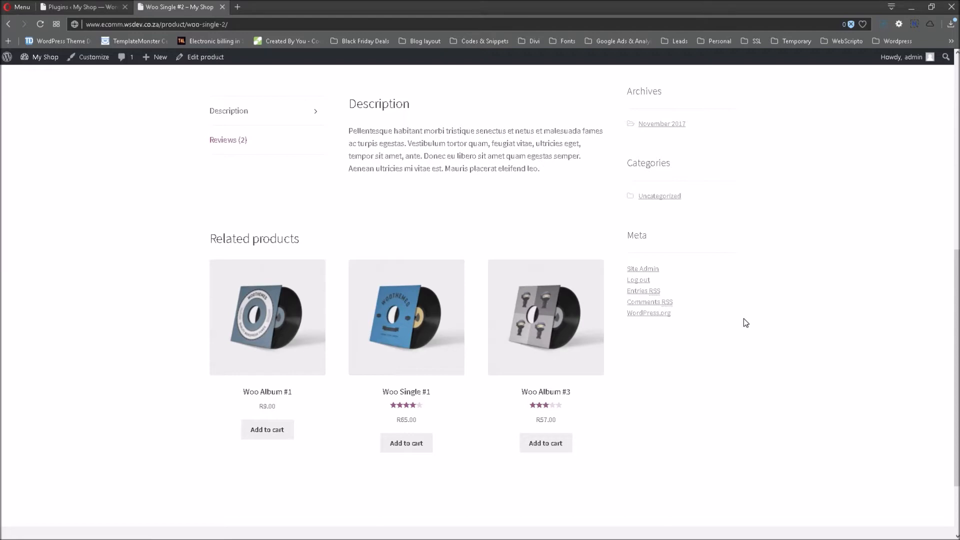
scroll(up, 3)
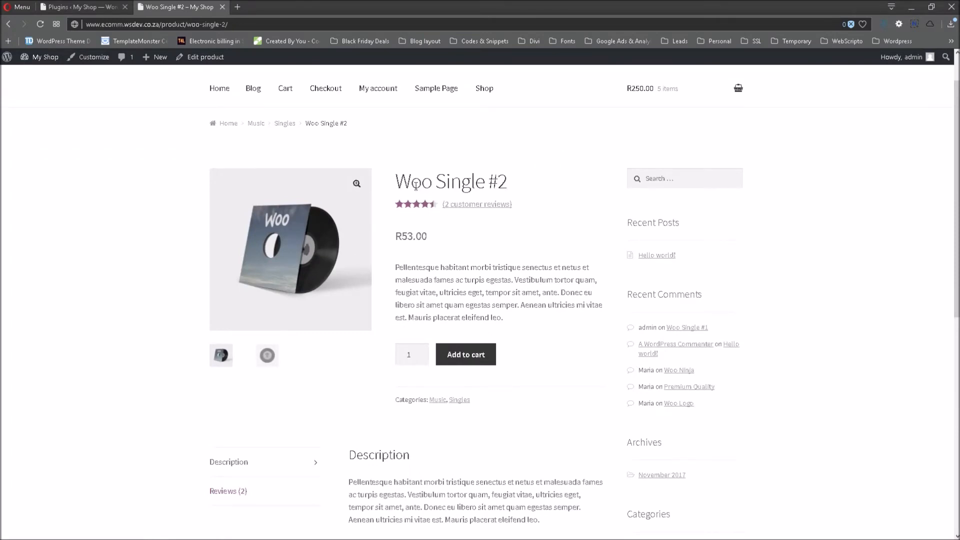
mouse_move(529, 157)
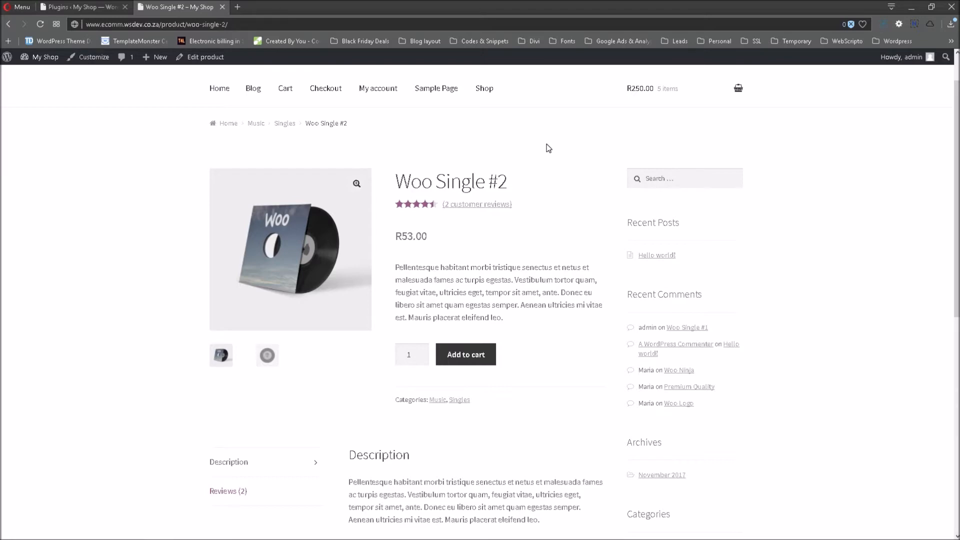
mouse_move(541, 158)
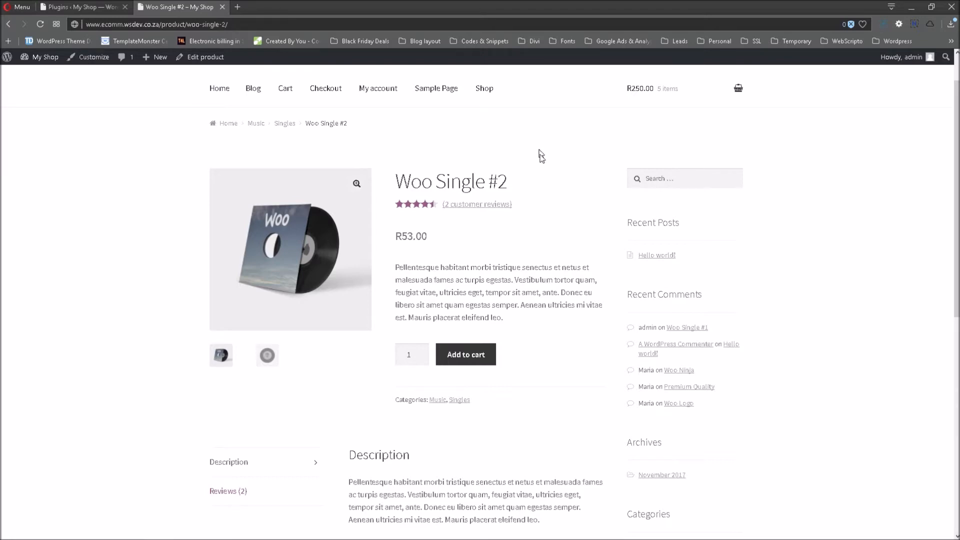
scroll(down, 3)
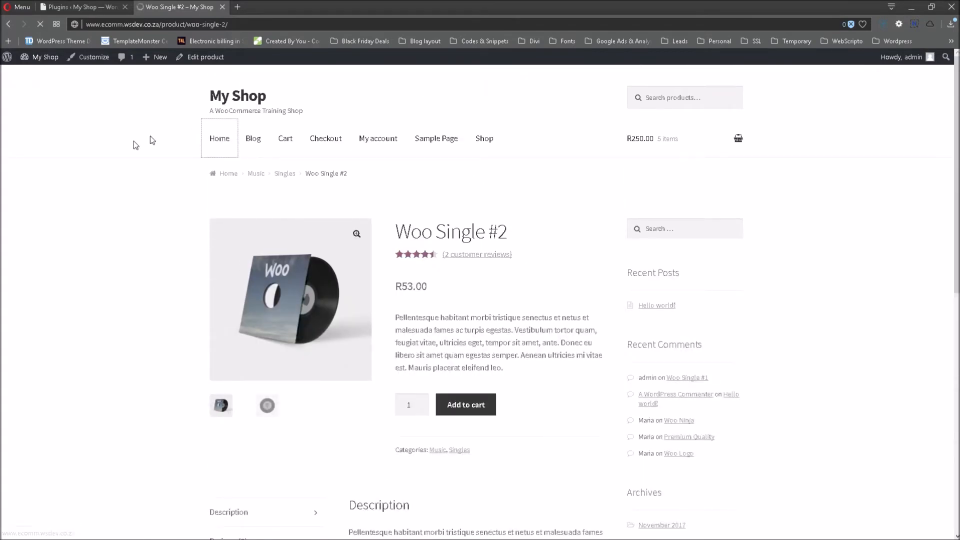
click(238, 96)
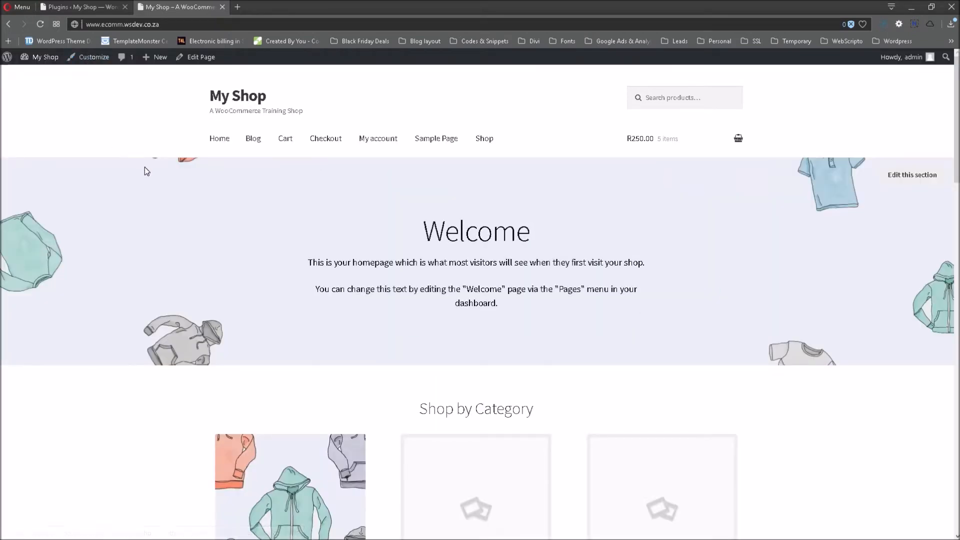
scroll(down, 3)
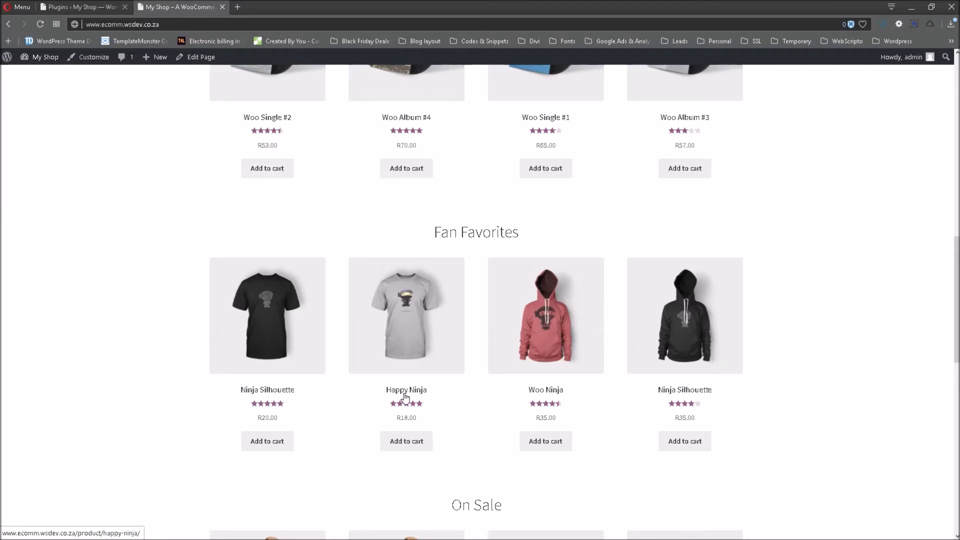
mouse_move(662, 394)
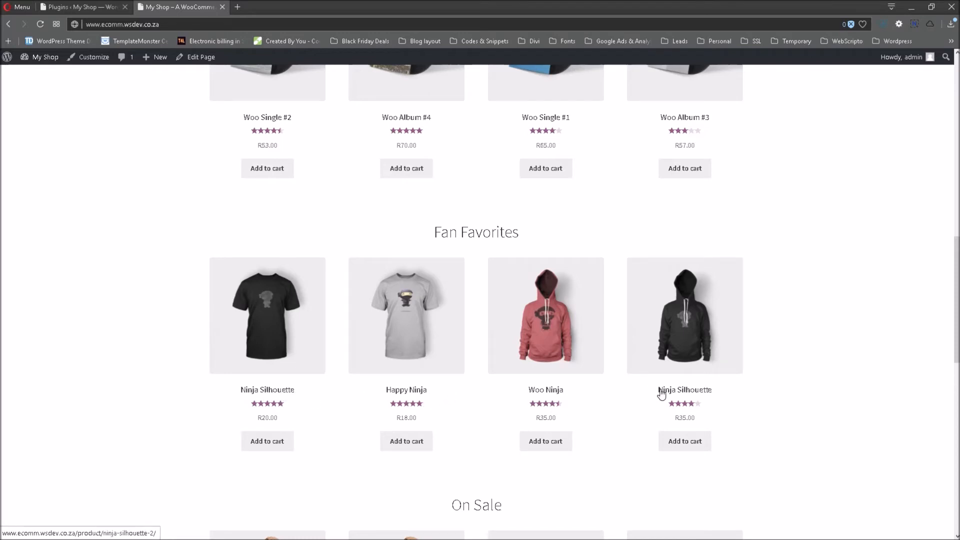
mouse_move(642, 383)
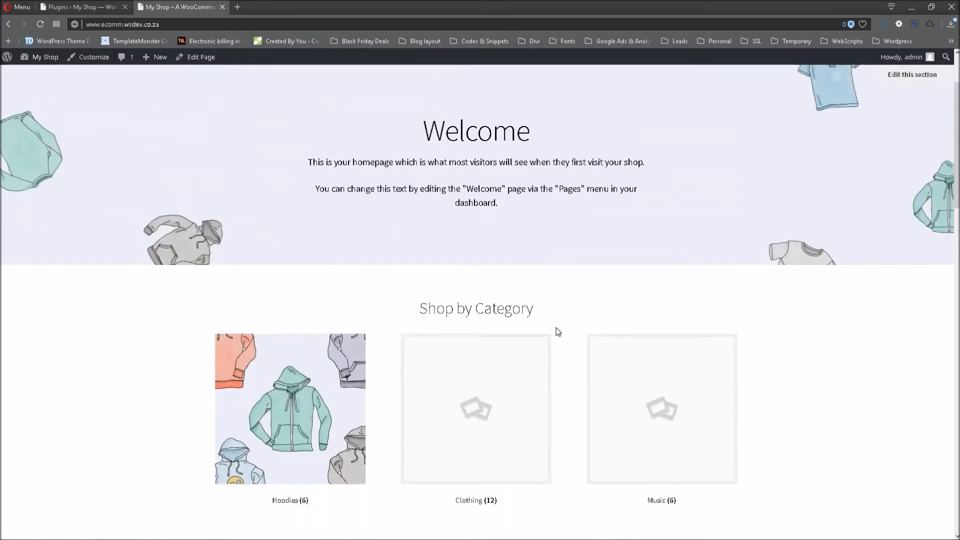
scroll(down, 3)
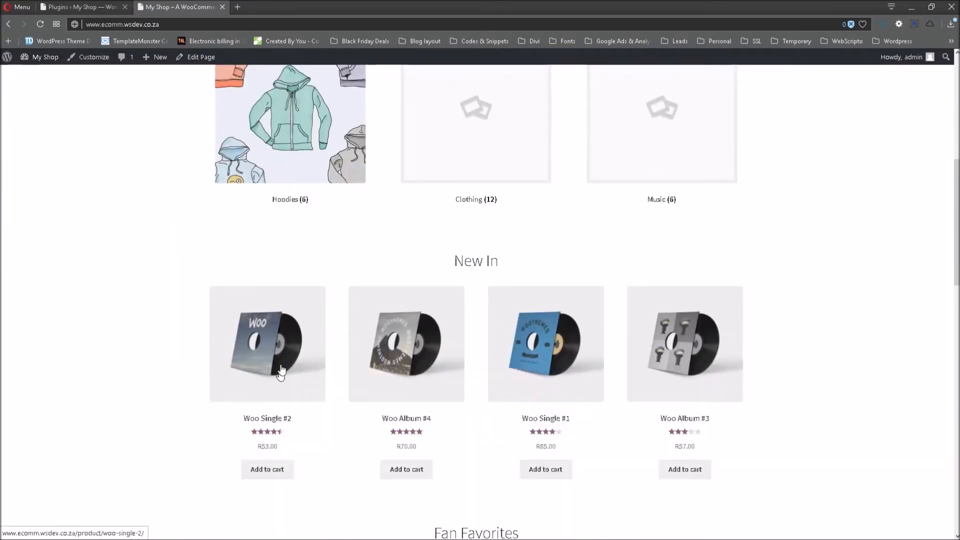
mouse_move(113, 324)
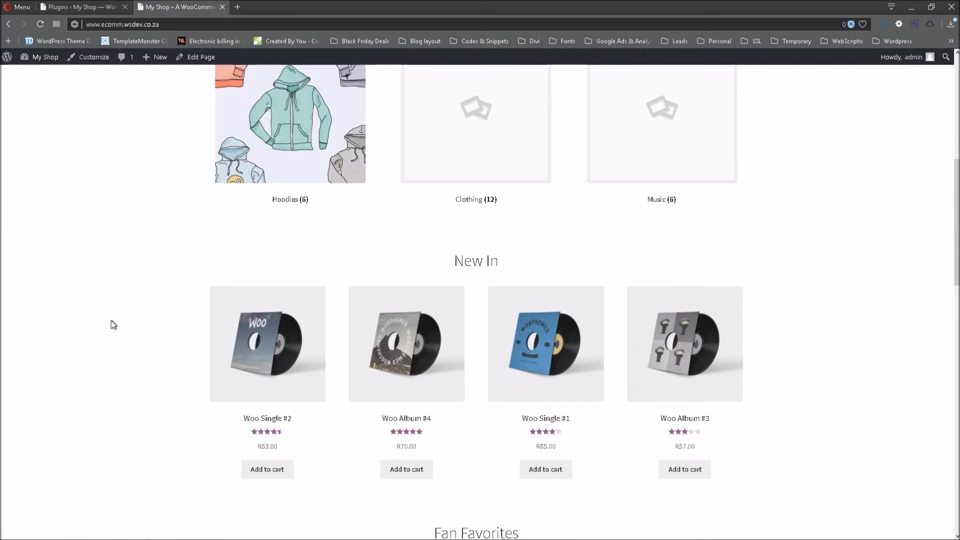
scroll(down, 3)
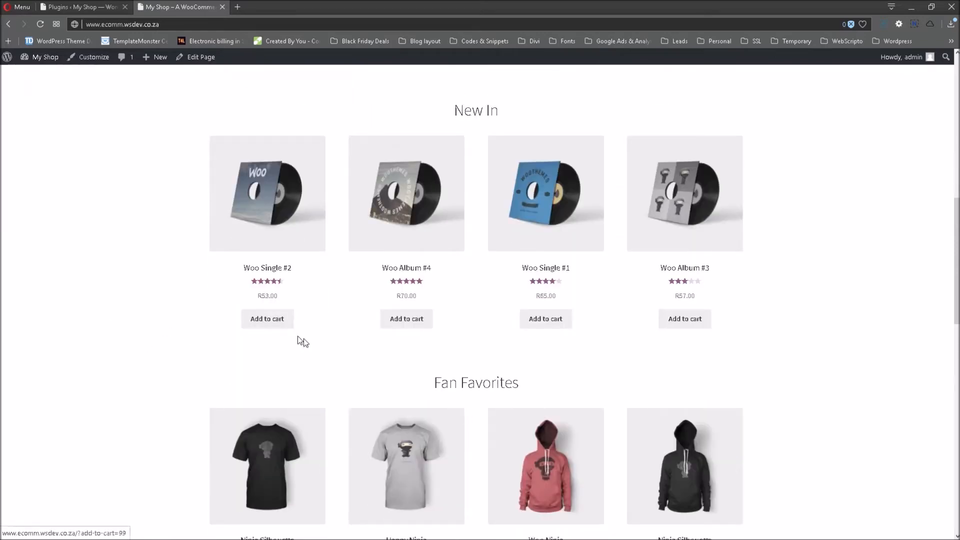
scroll(down, 3)
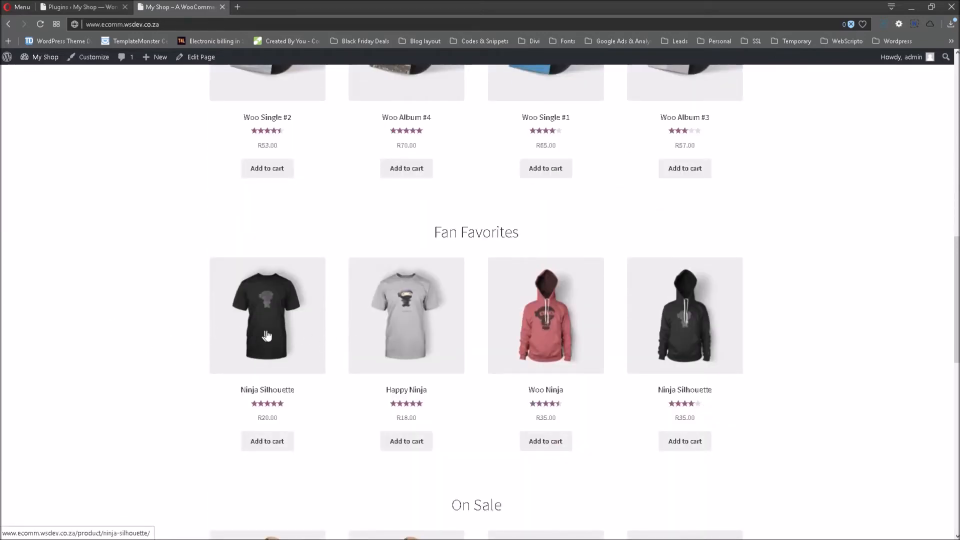
mouse_move(401, 321)
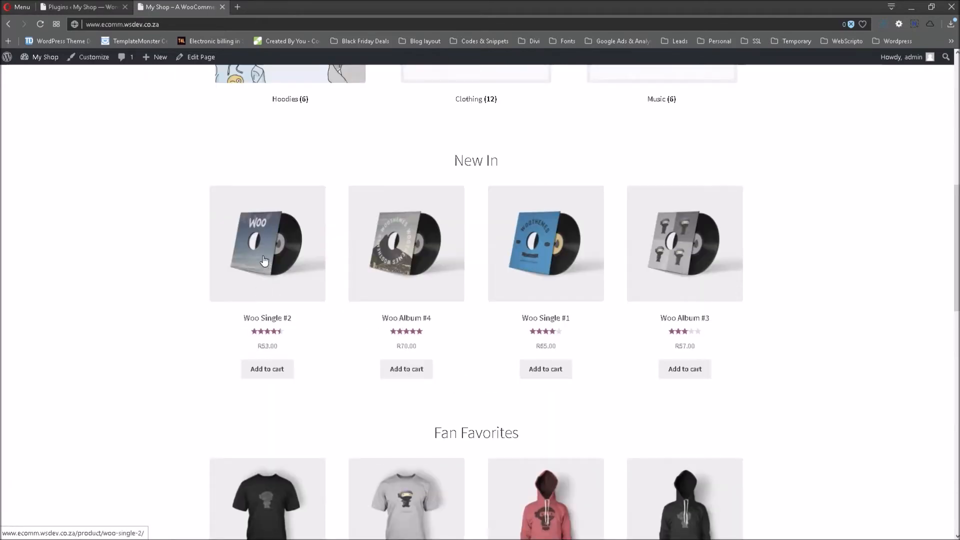
scroll(up, 3)
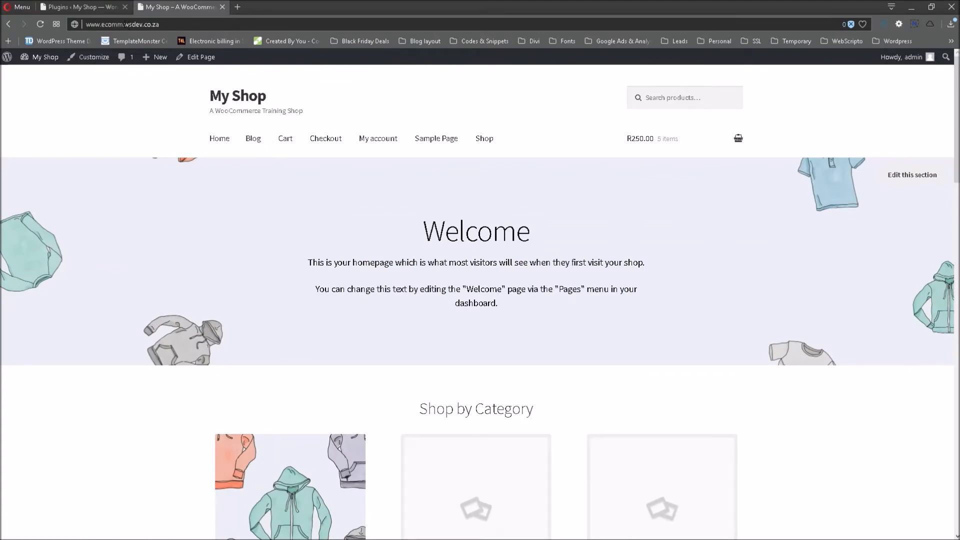
Step: View the admin All Products list, then return to the storefront homepage near New In
click(80, 7)
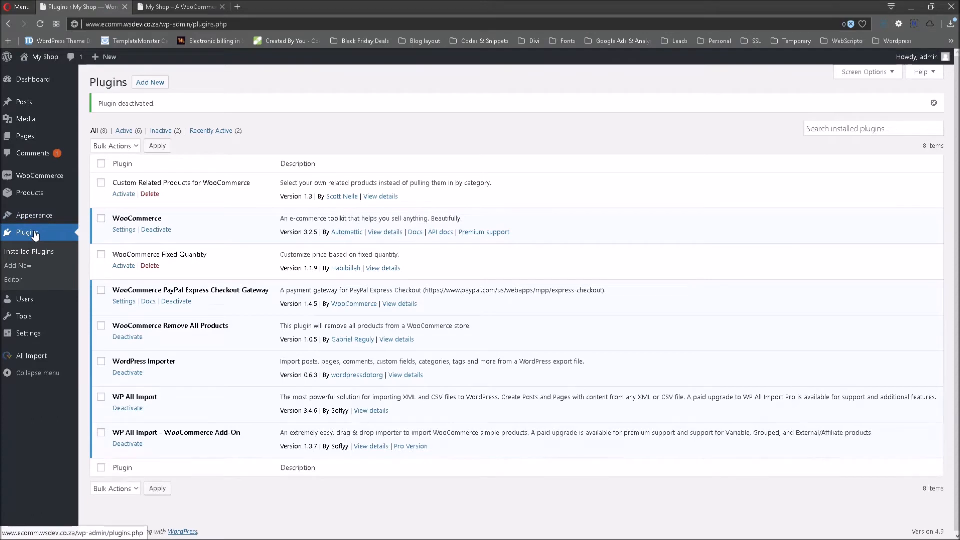
mouse_move(29, 193)
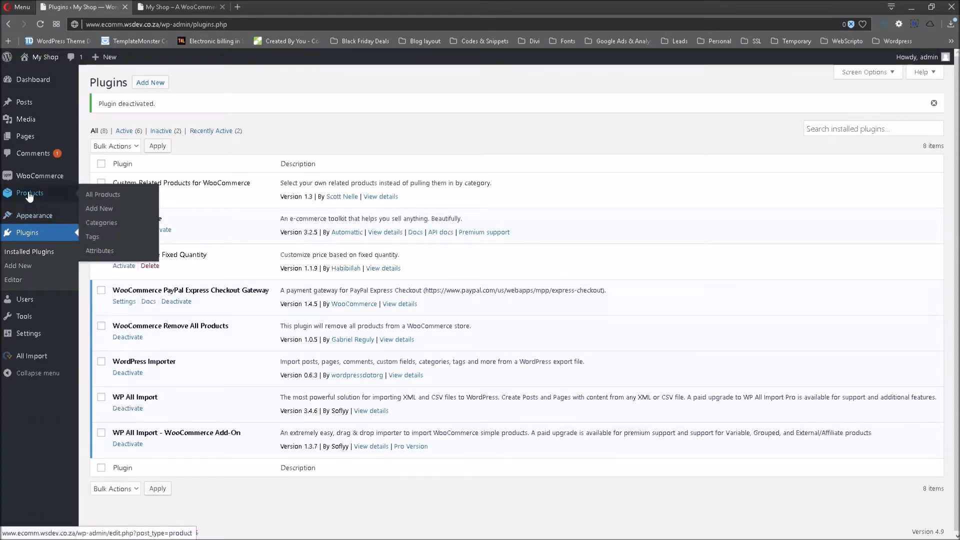
click(29, 193)
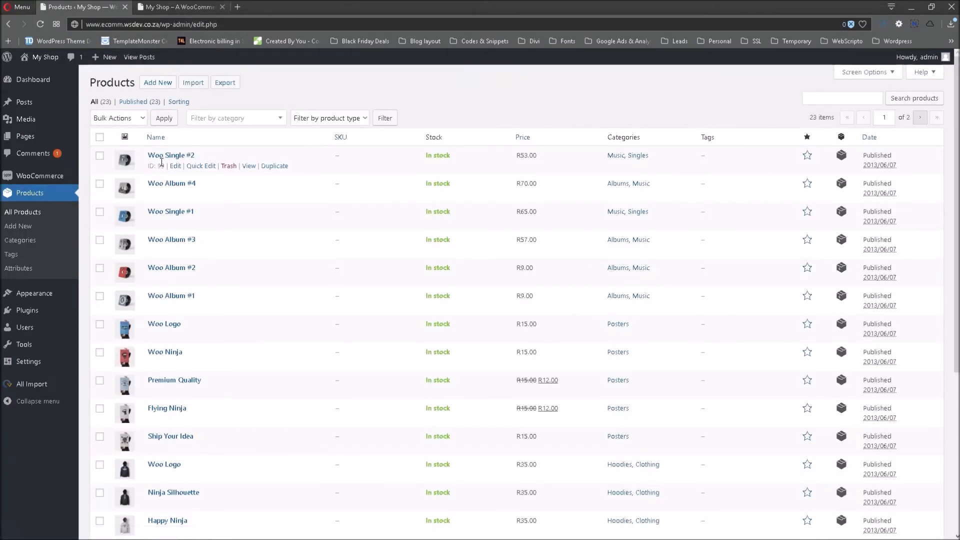
click(178, 7)
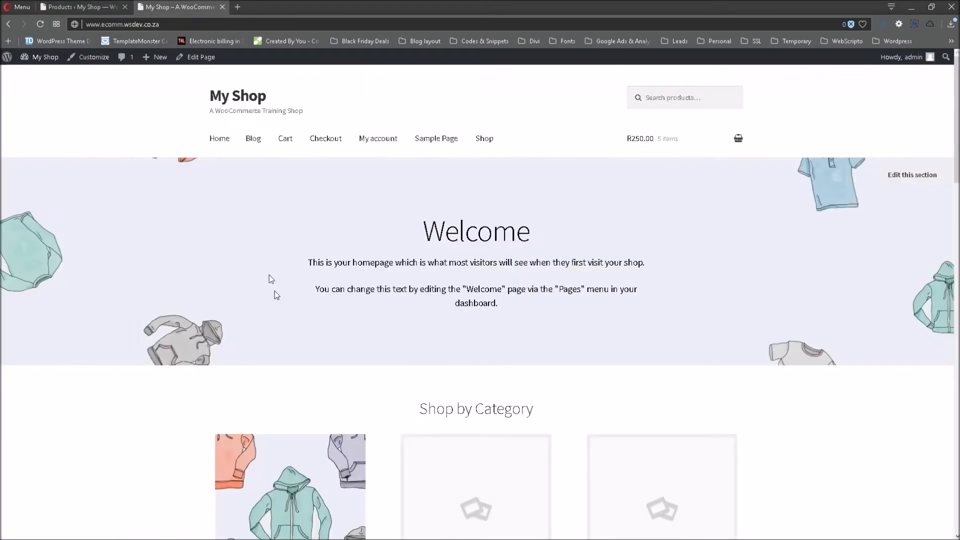
scroll(down, 3)
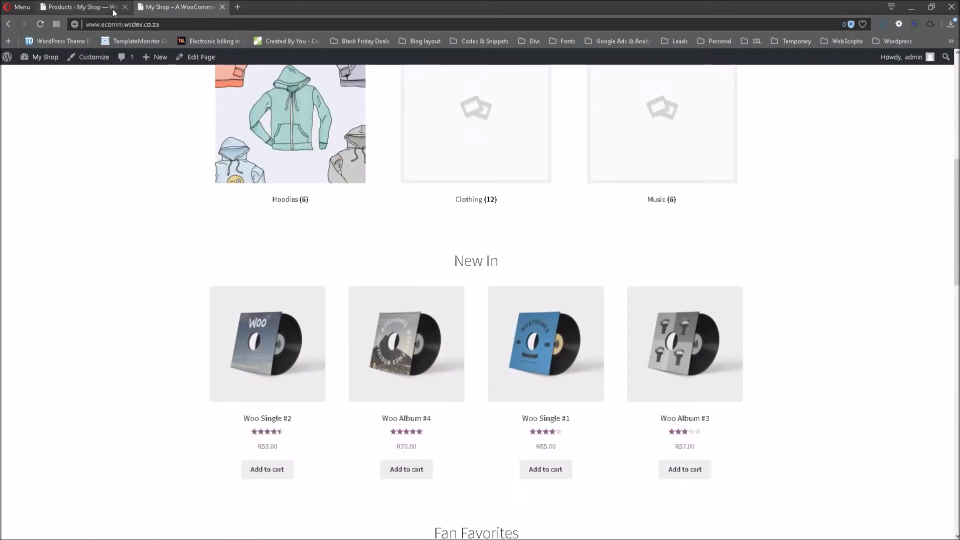
Step: Edit Woo Single #2 from the admin products list and scroll to its Product data
click(80, 7)
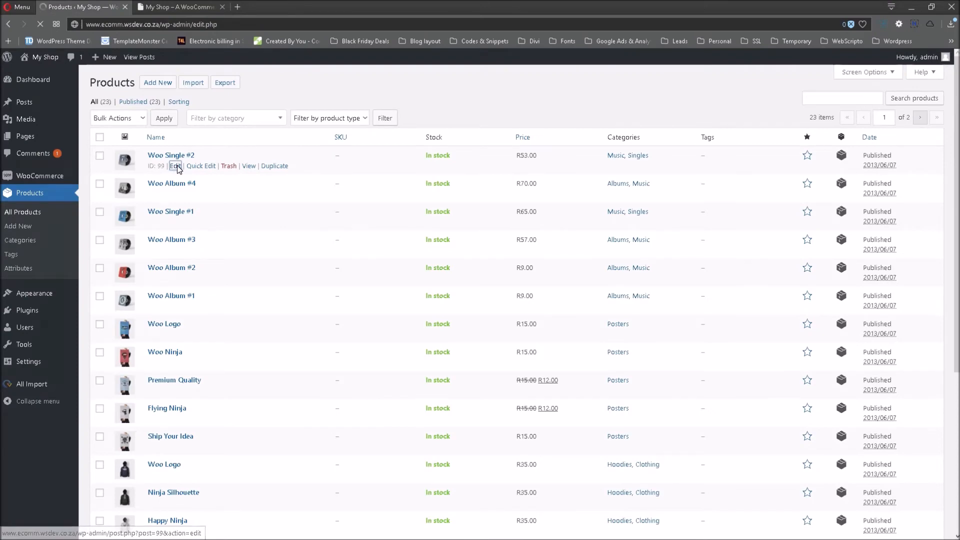
click(175, 166)
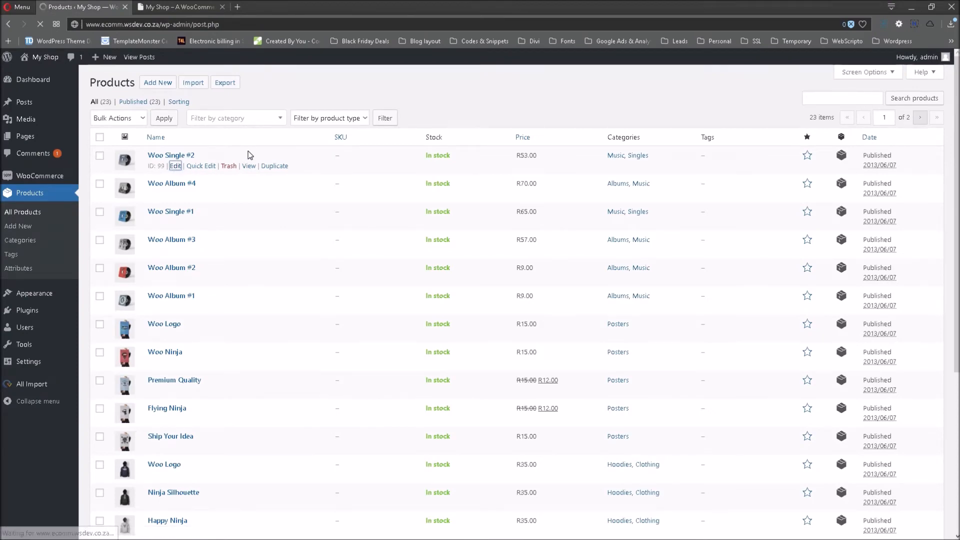
click(176, 166)
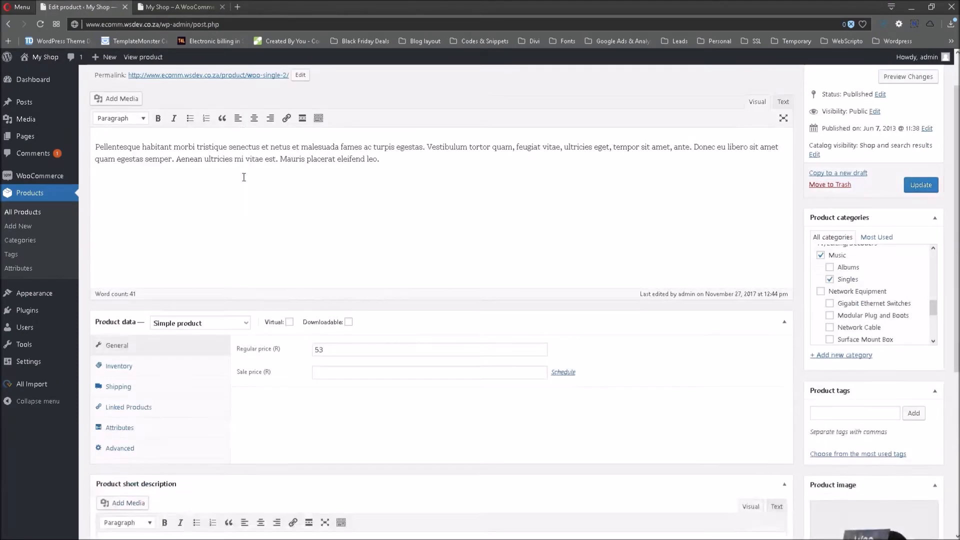
scroll(down, 3)
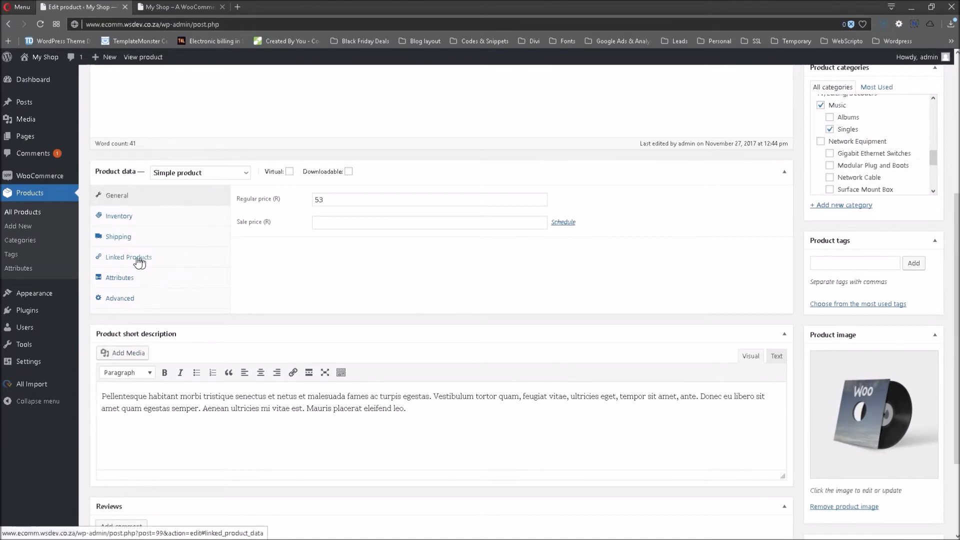
mouse_move(150, 260)
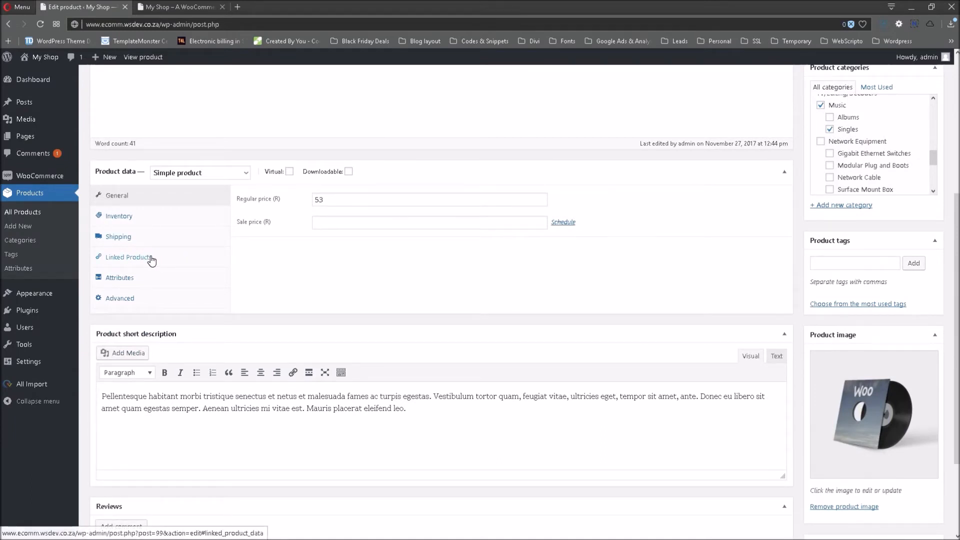
mouse_move(122, 262)
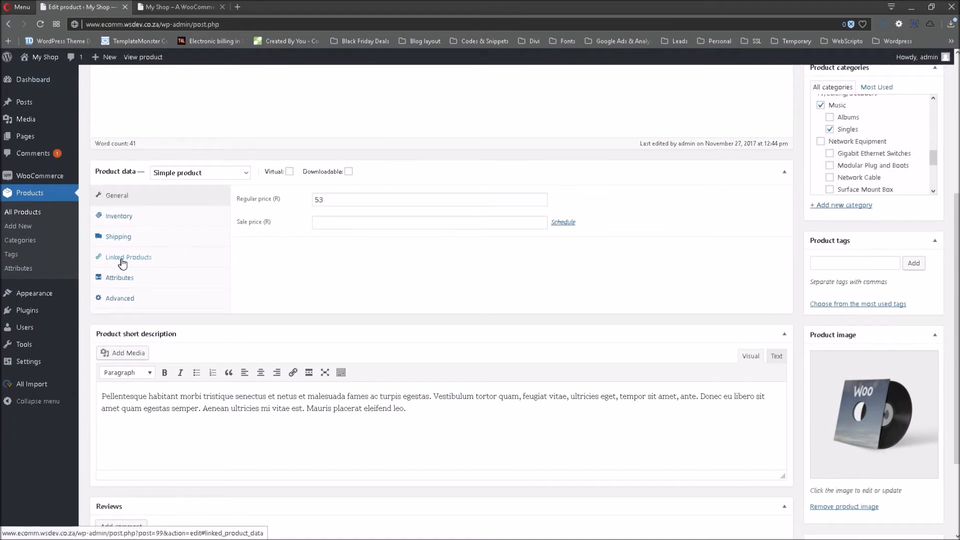
mouse_move(129, 257)
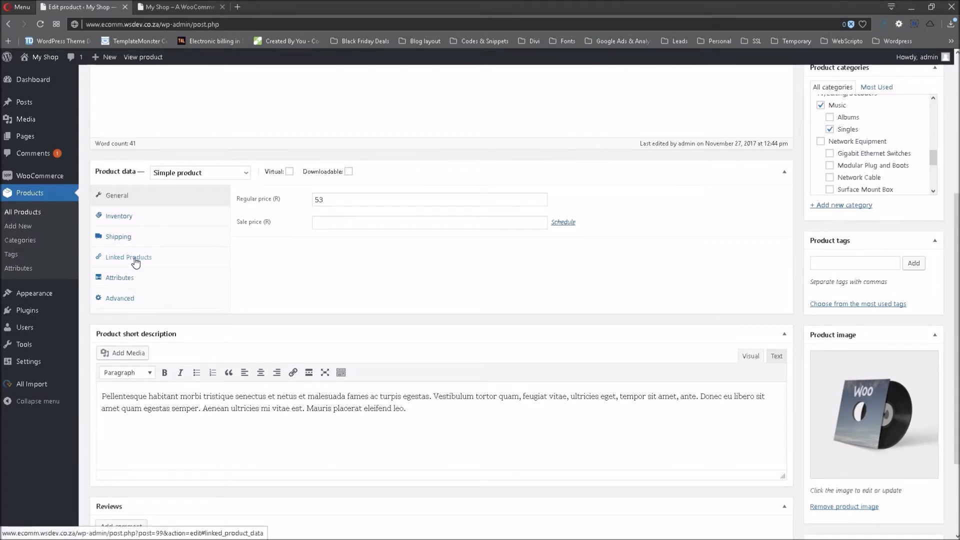
Step: Show Woo Single #2's Linked Products section with empty Upsells and Cross-sells fields
click(129, 257)
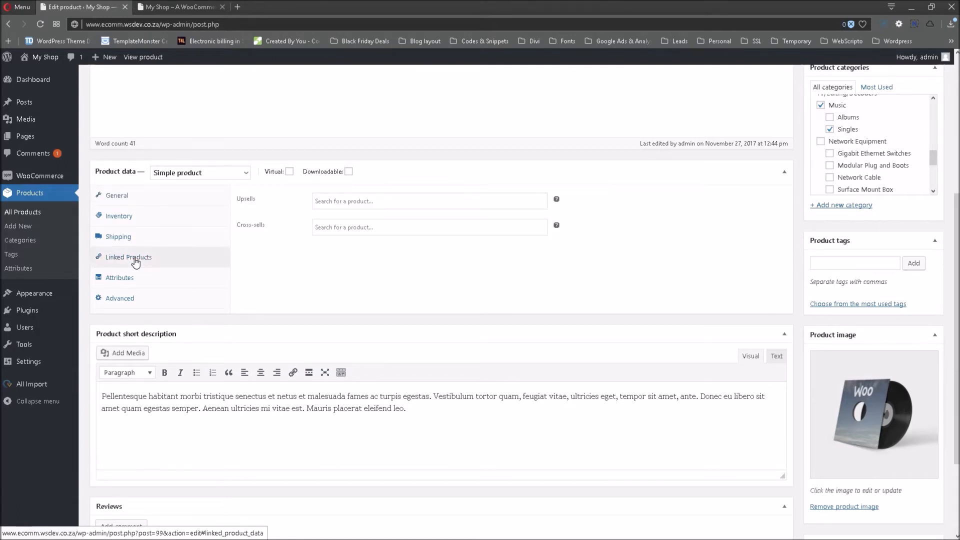
mouse_move(121, 261)
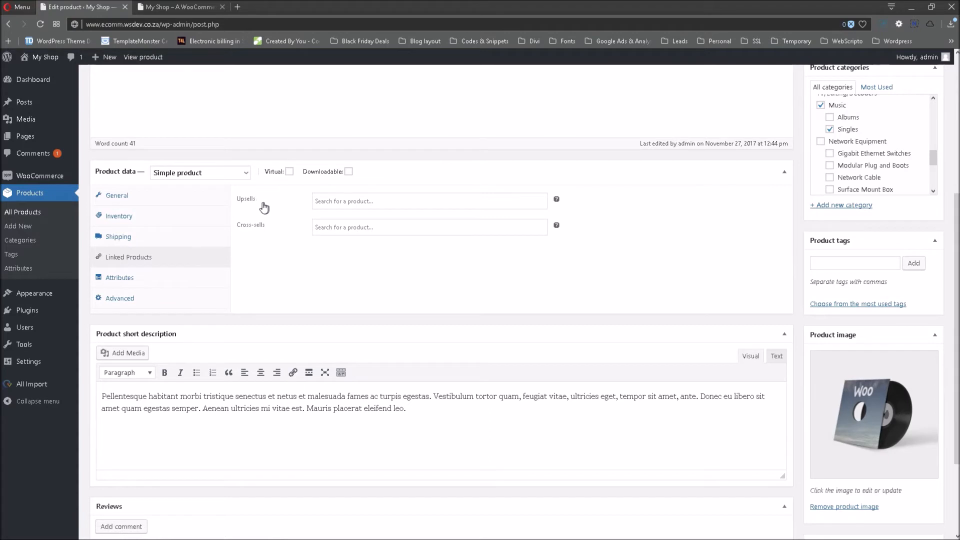
mouse_move(260, 231)
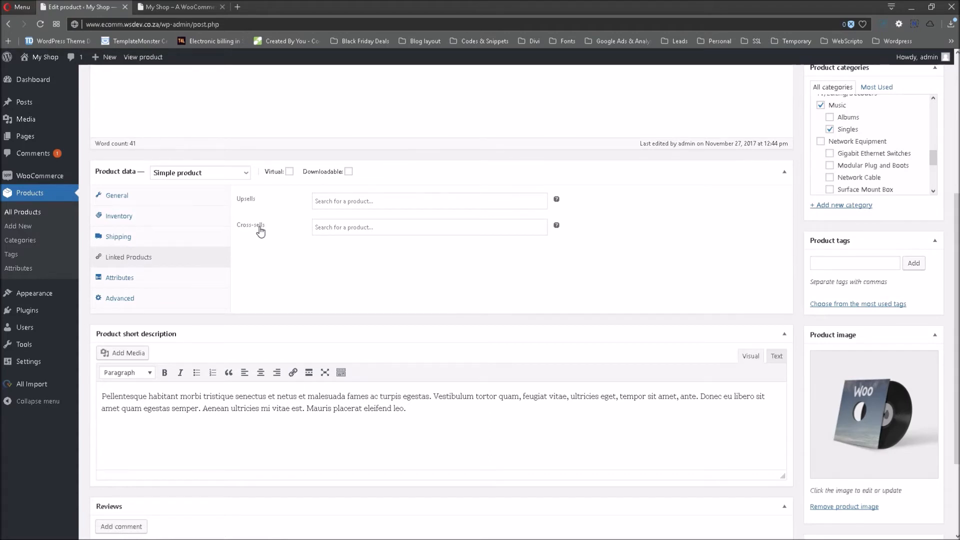
mouse_move(271, 203)
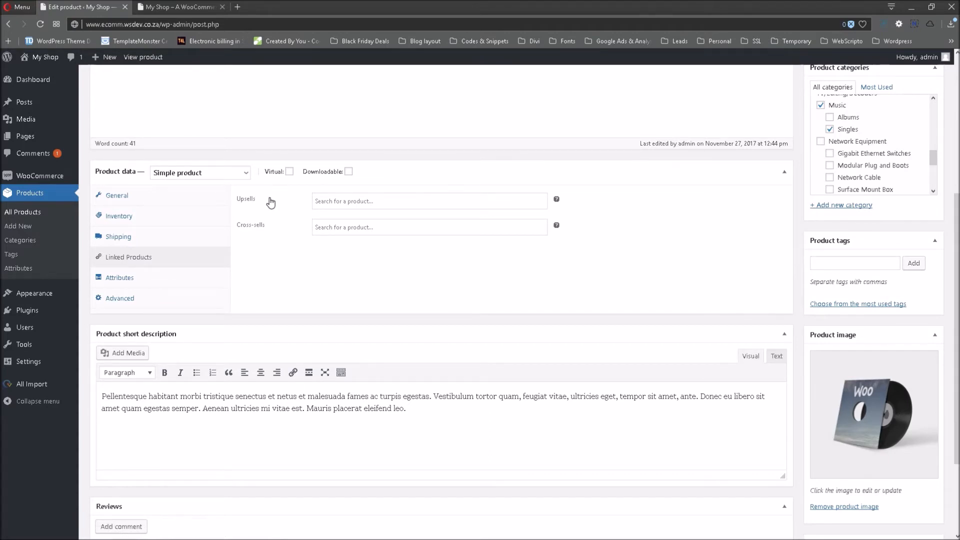
mouse_move(275, 251)
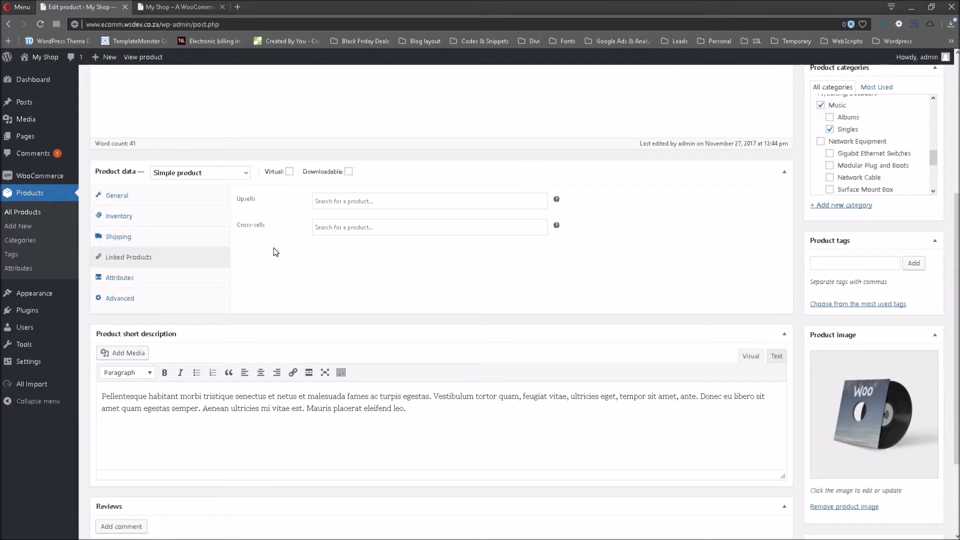
mouse_move(436, 290)
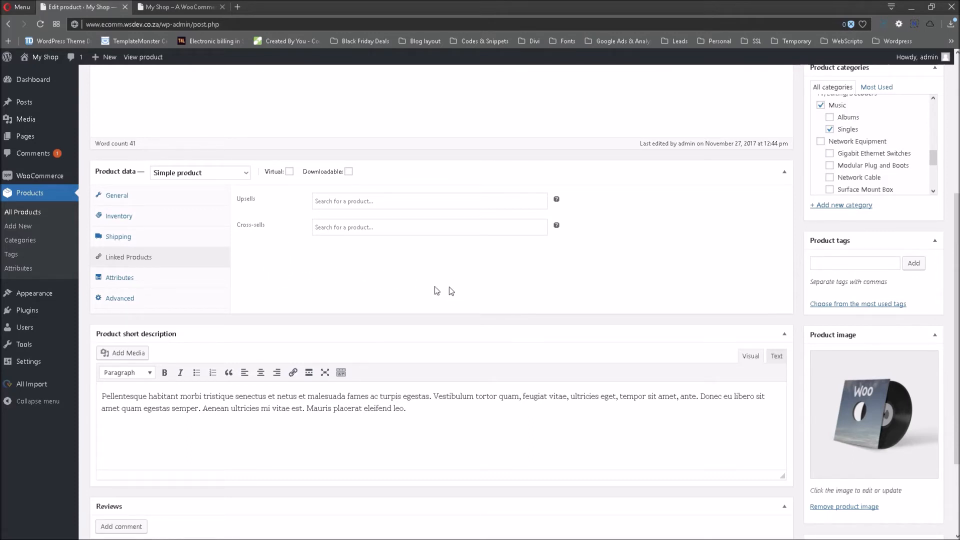
mouse_move(317, 265)
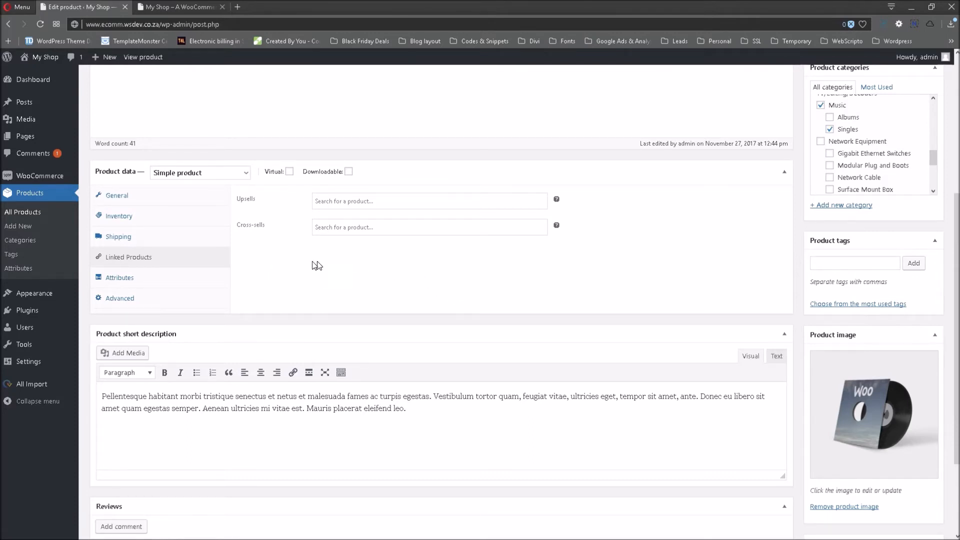
mouse_move(358, 267)
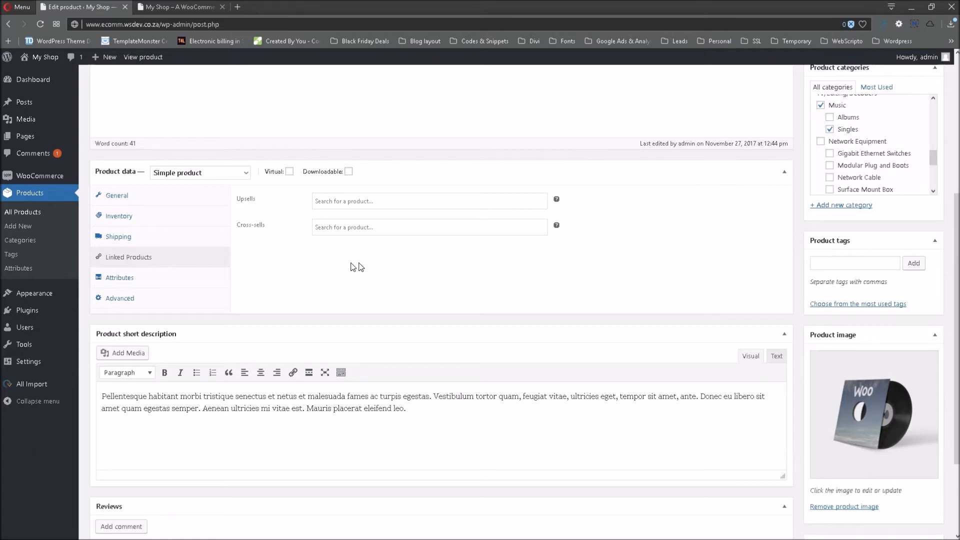
mouse_move(324, 256)
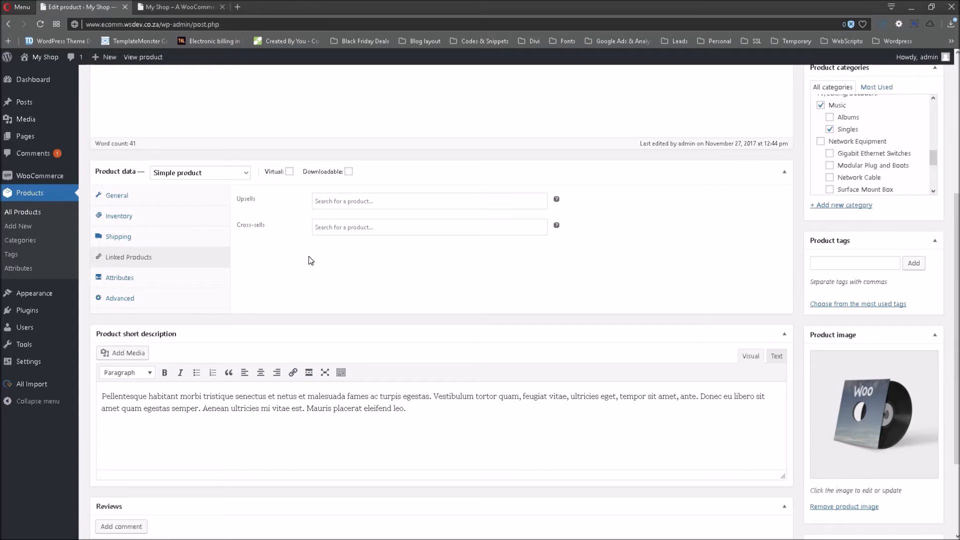
mouse_move(129, 257)
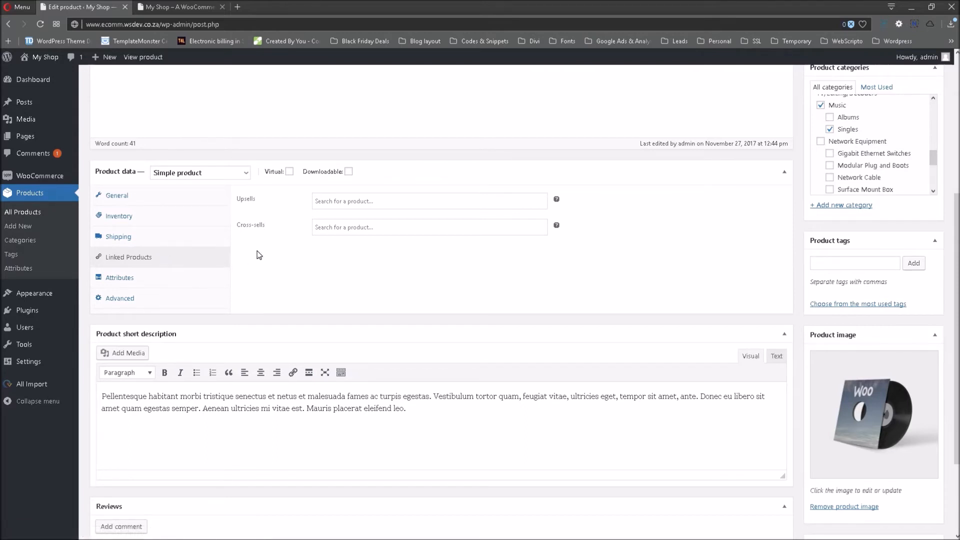
mouse_move(266, 261)
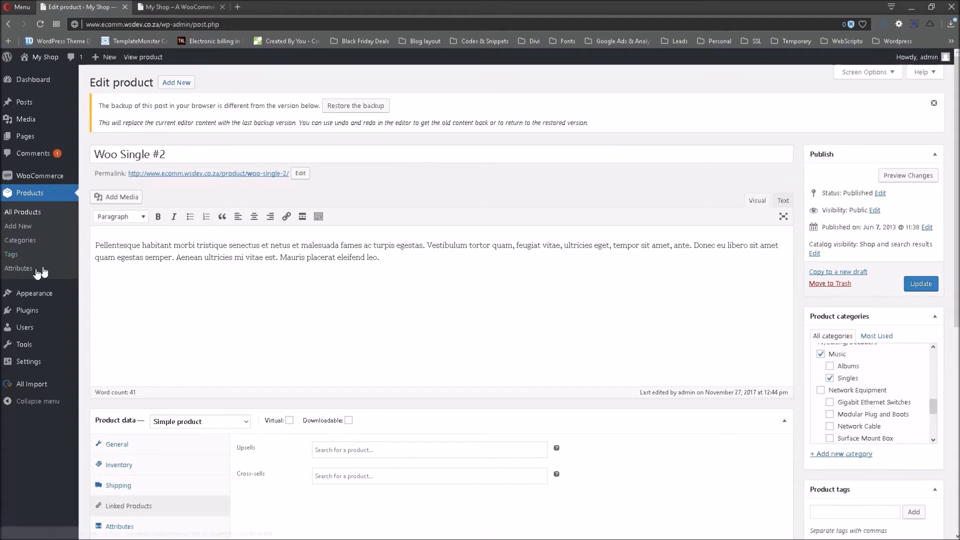
Step: Leave the Woo Single #2 edit screen for the WordPress admin Dashboard
click(32, 79)
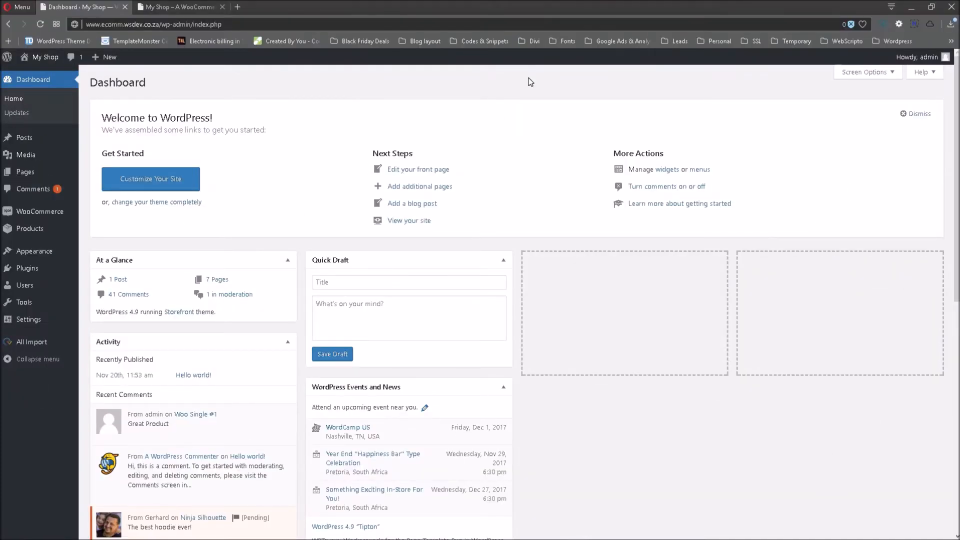
mouse_move(368, 93)
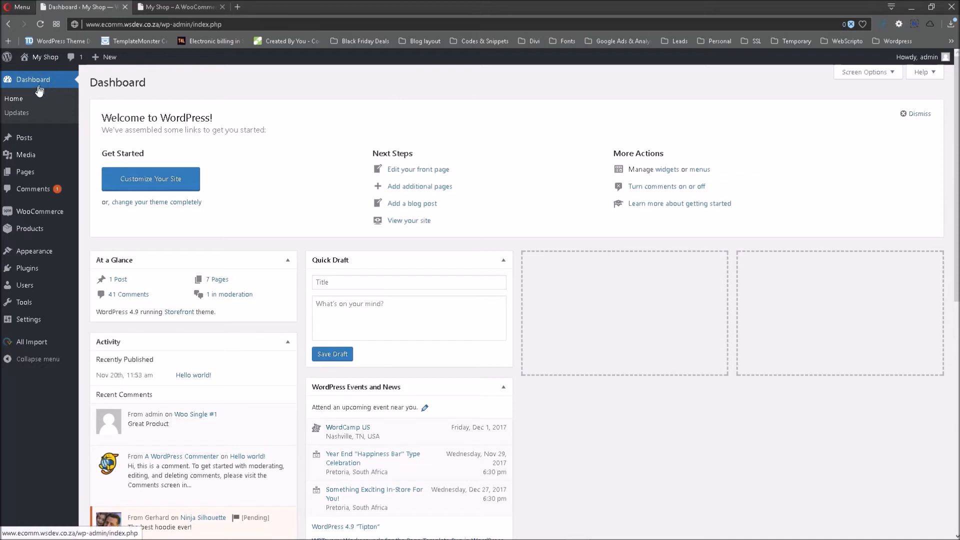
mouse_move(24, 137)
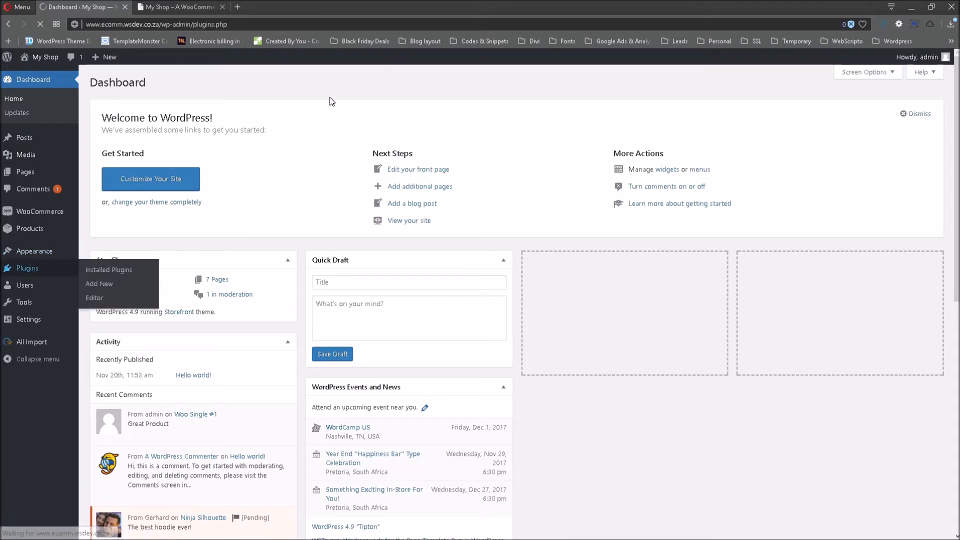
Step: Activate Custom Related Products for WooCommerce from the installed plugins list
click(108, 269)
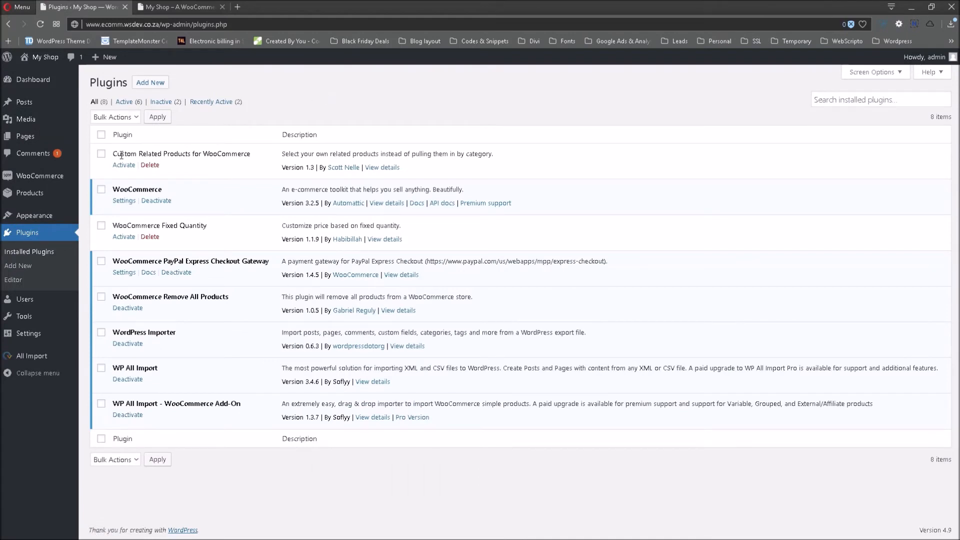
mouse_move(258, 157)
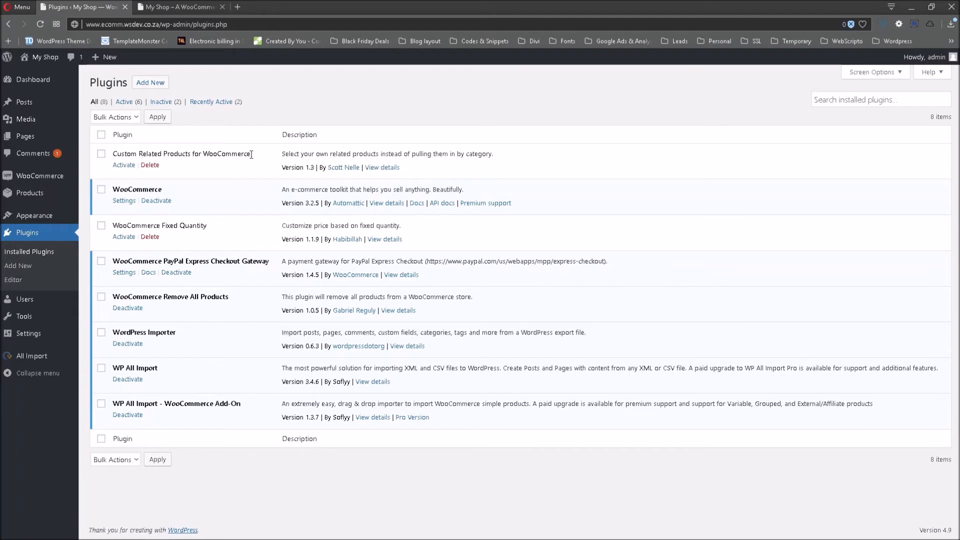
mouse_move(256, 154)
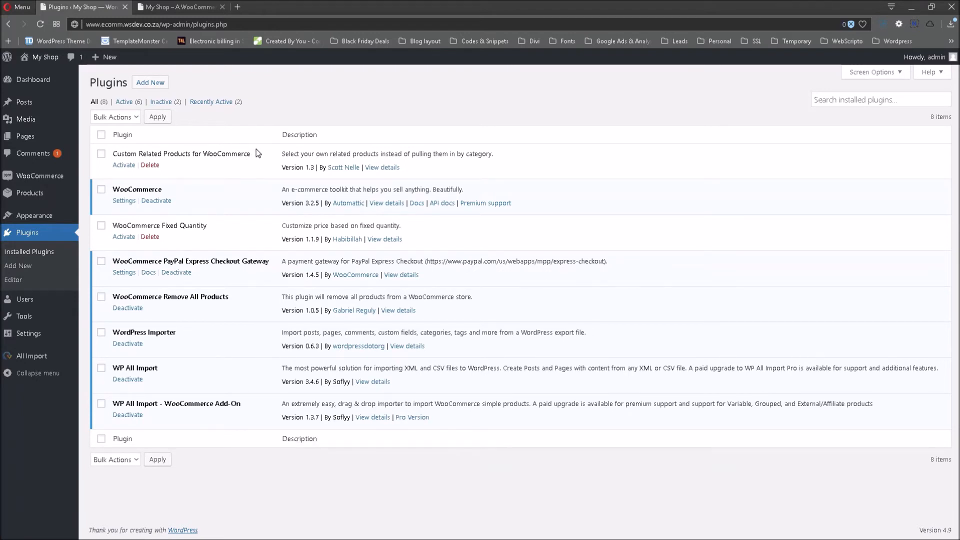
mouse_move(254, 149)
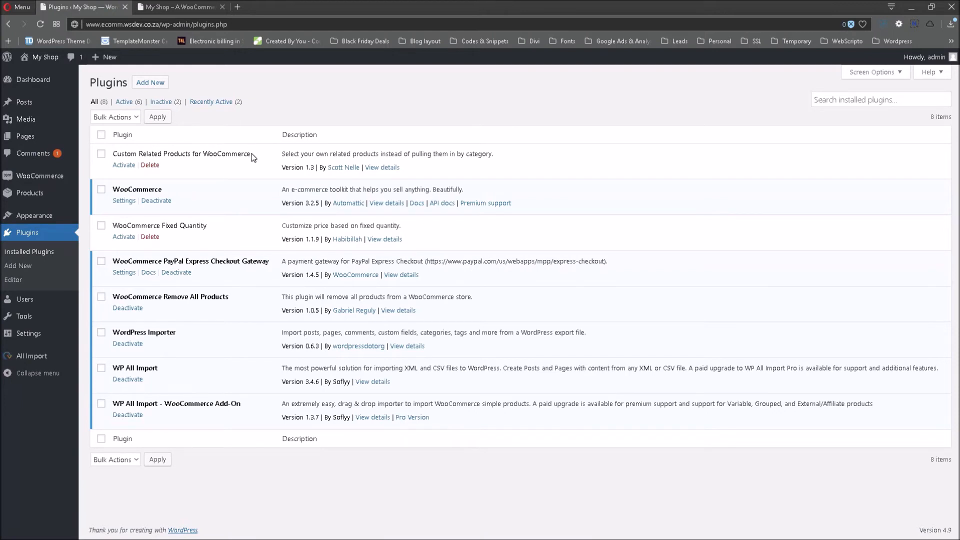
mouse_move(121, 153)
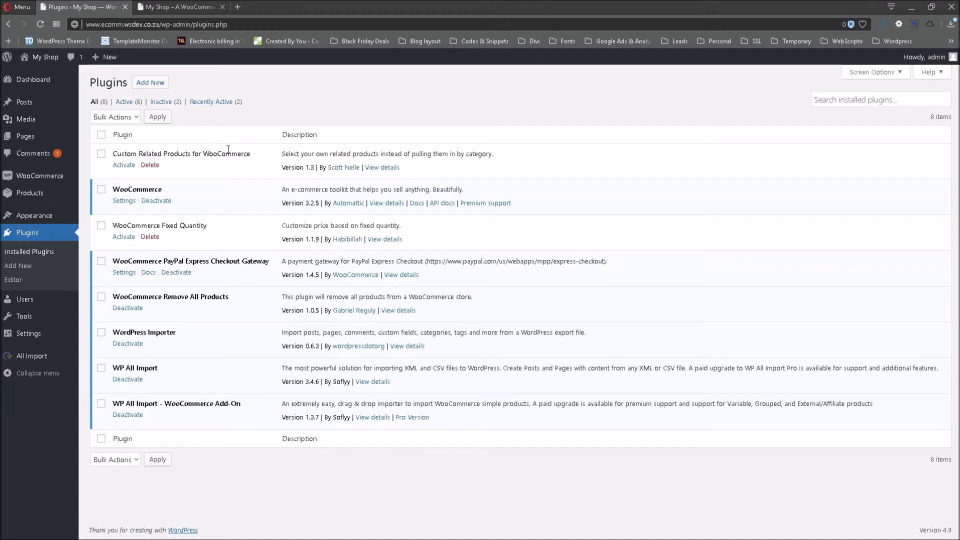
mouse_move(239, 155)
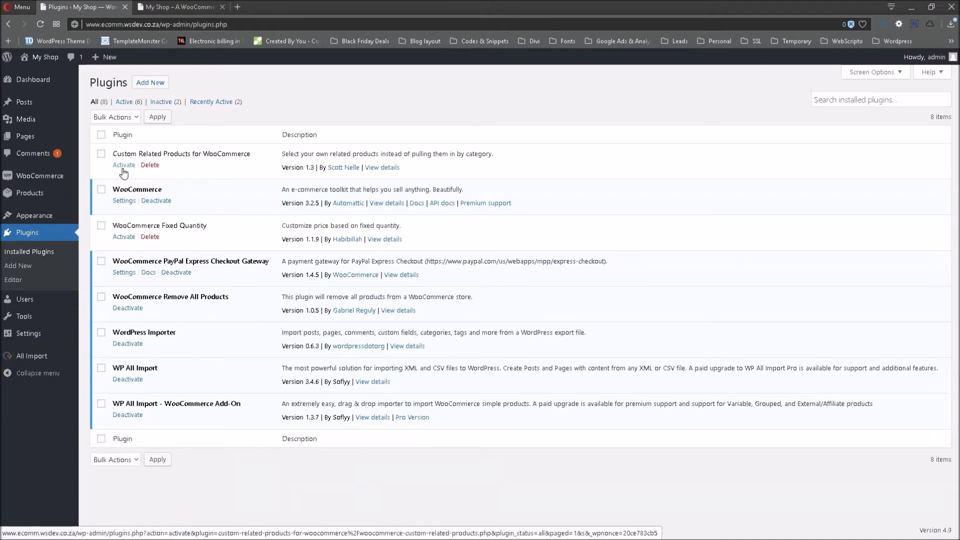
click(124, 166)
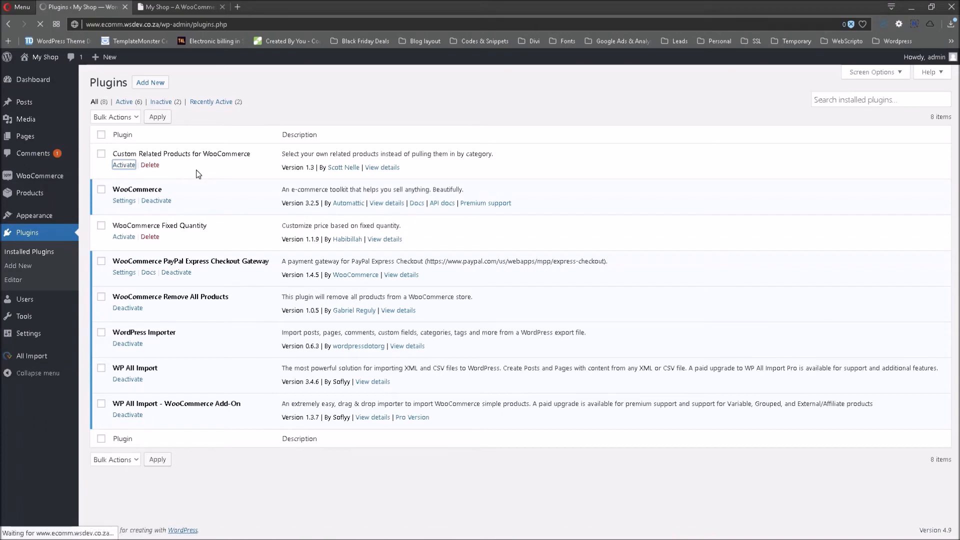
click(124, 165)
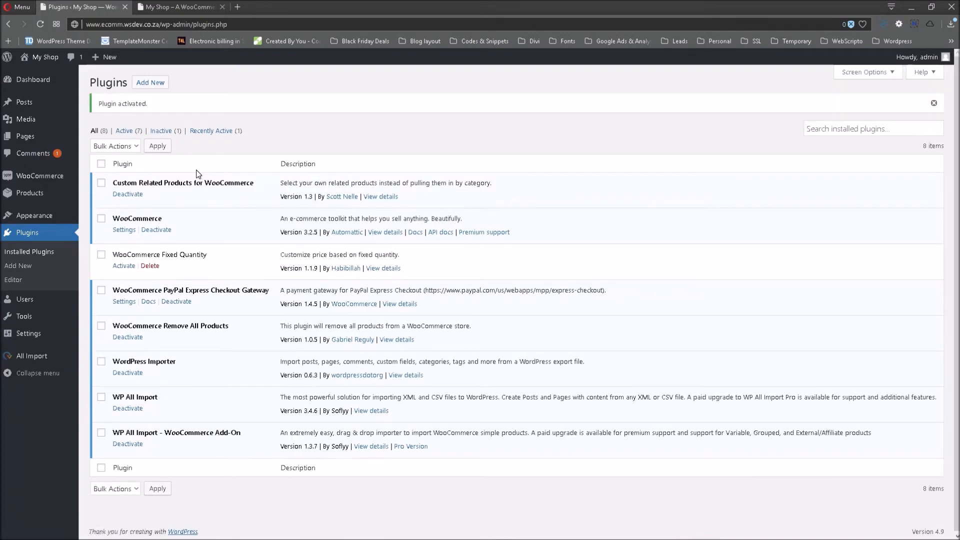
mouse_move(127, 194)
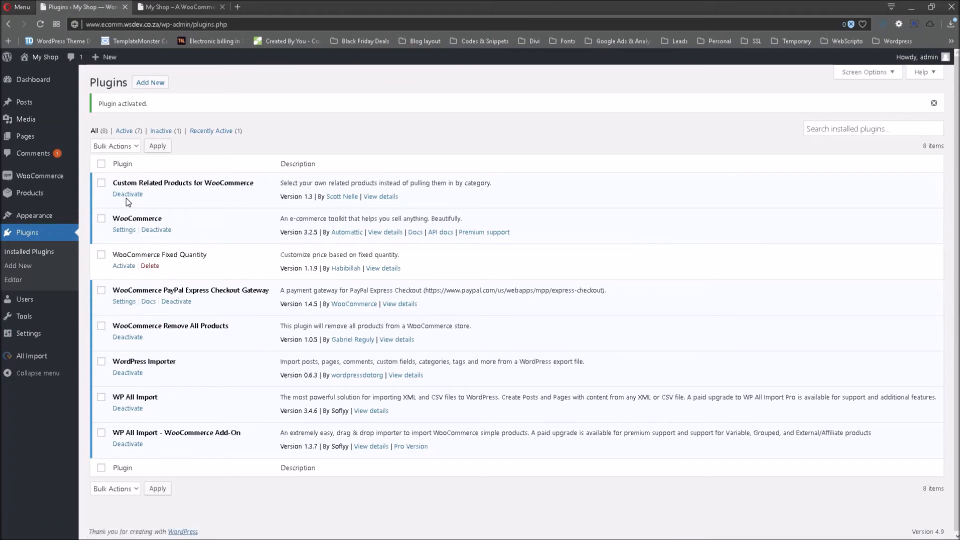
mouse_move(157, 203)
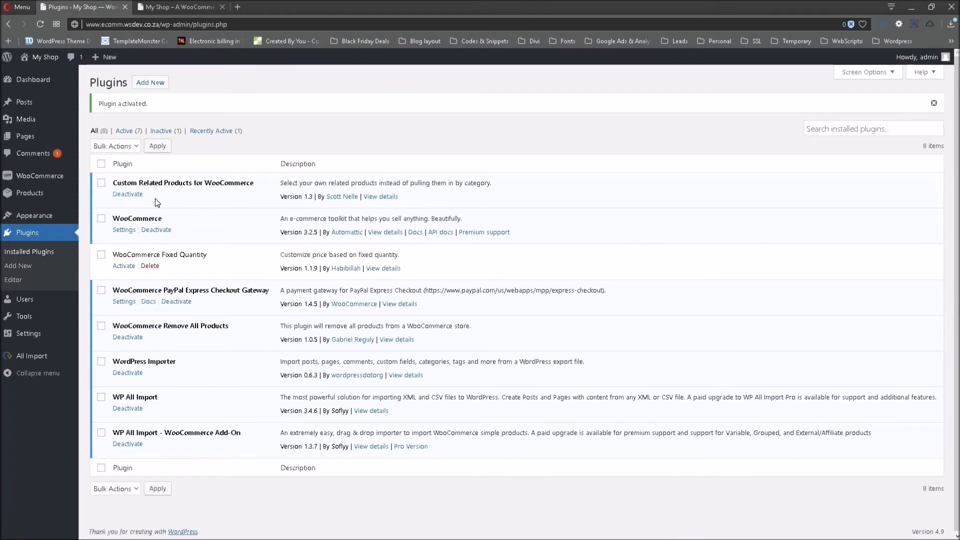
mouse_move(130, 204)
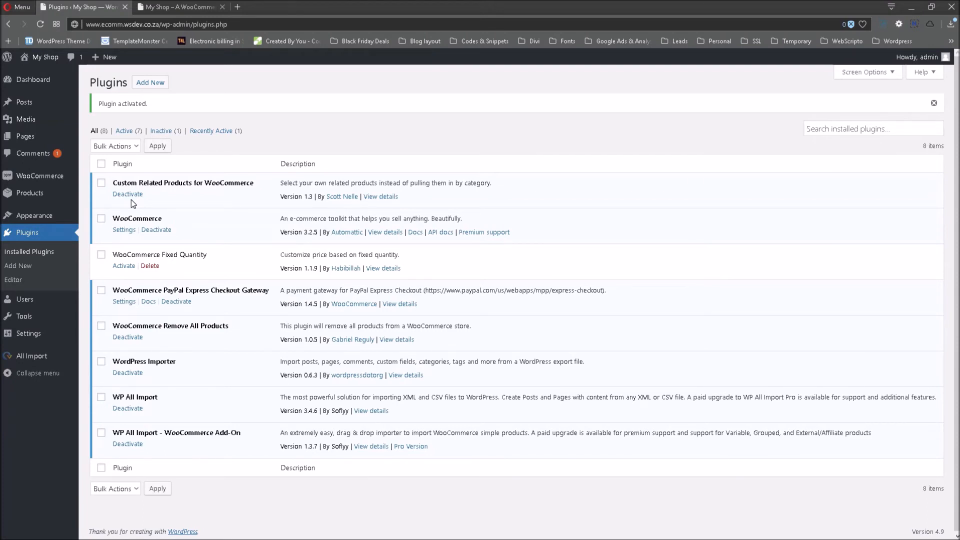
mouse_move(127, 194)
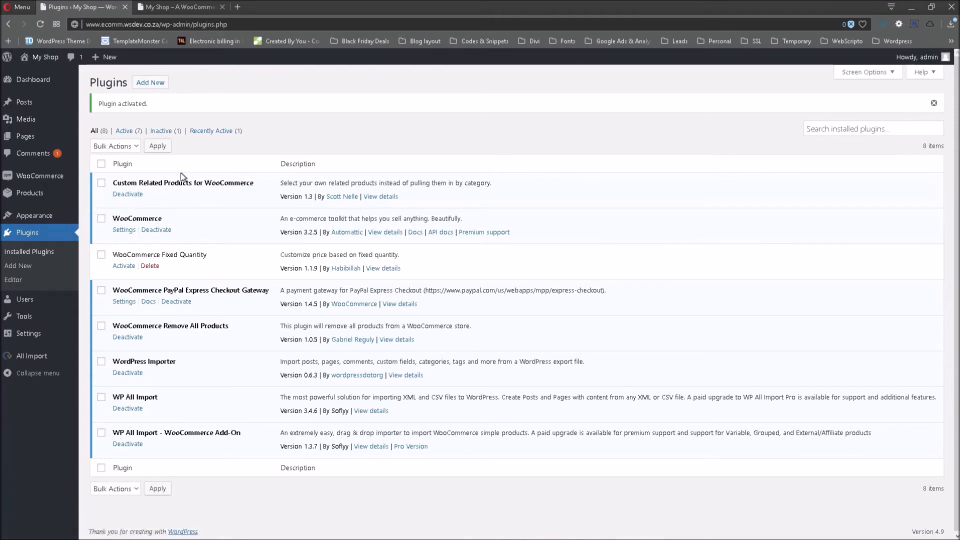
mouse_move(29, 193)
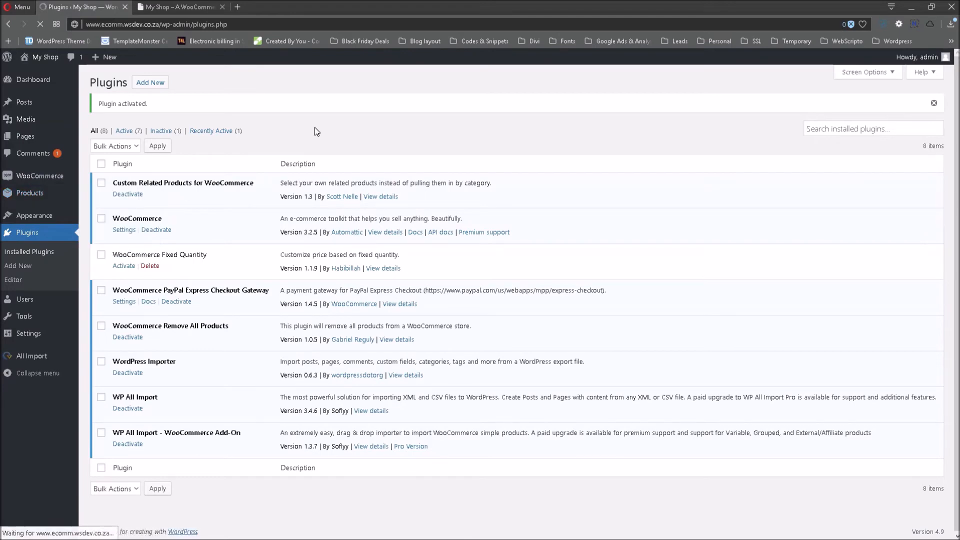
Step: Edit Woo Single #2 and show its Linked Products Related Products field with Woo Logo and Woo Ninja
click(29, 193)
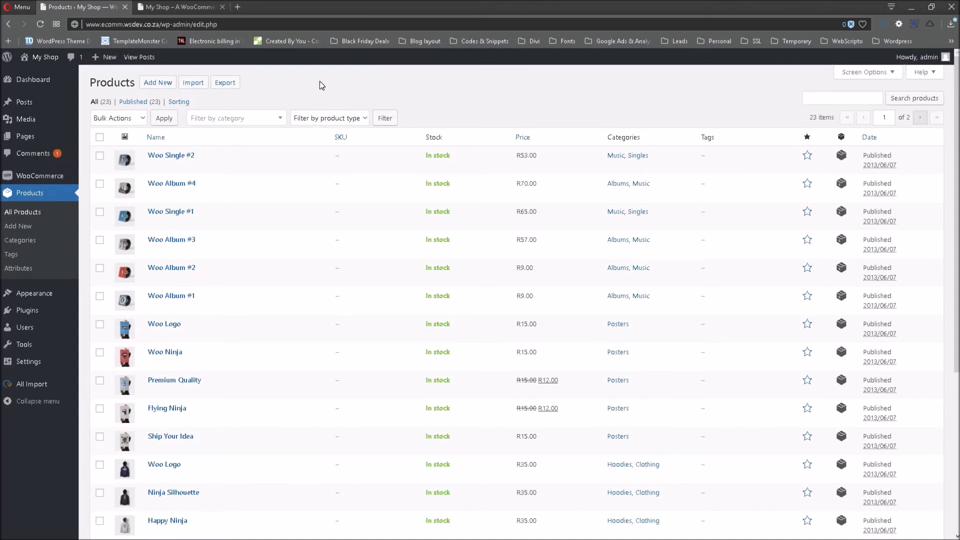
mouse_move(171, 155)
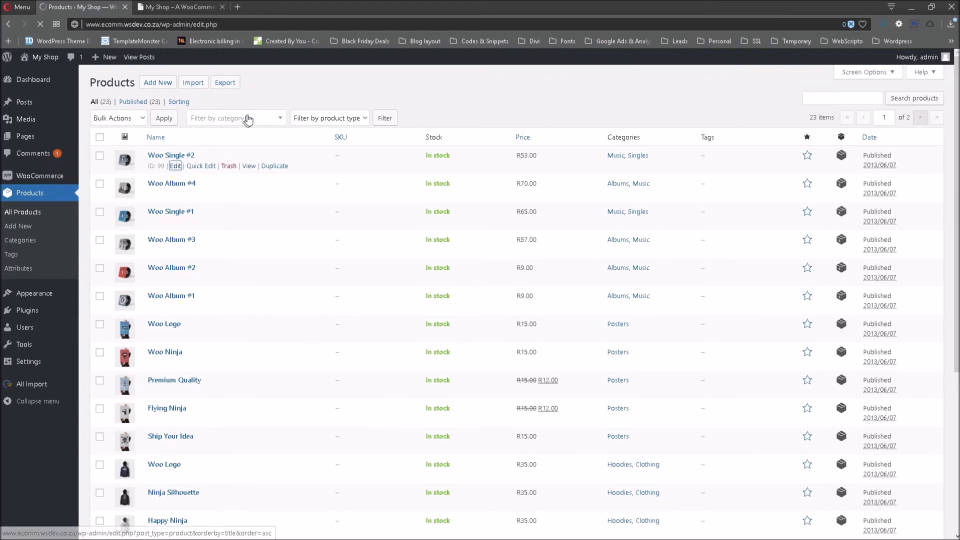
click(175, 166)
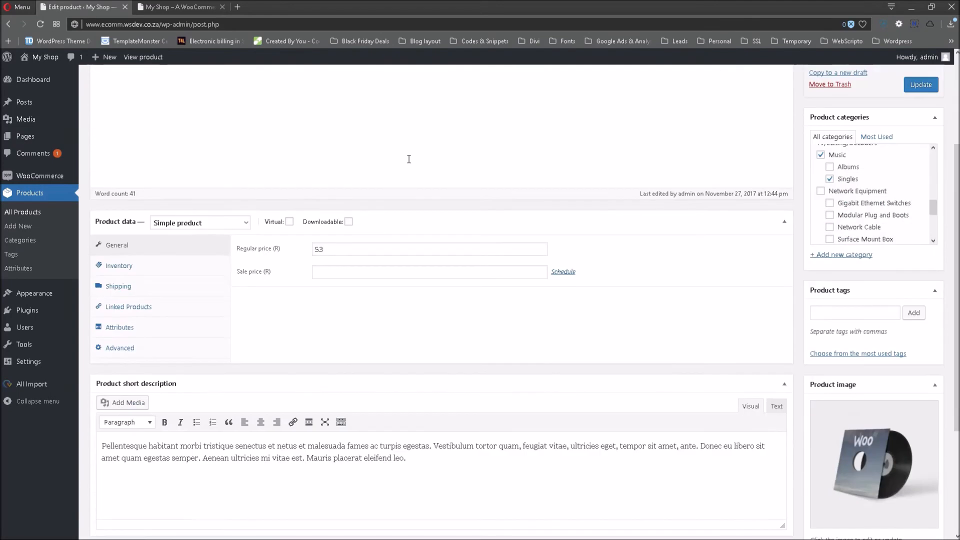
mouse_move(179, 189)
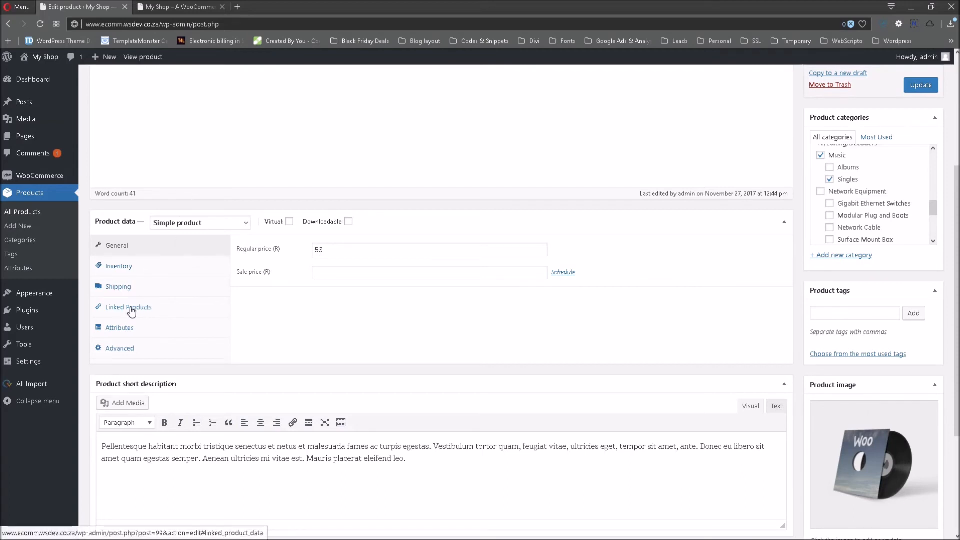
click(129, 308)
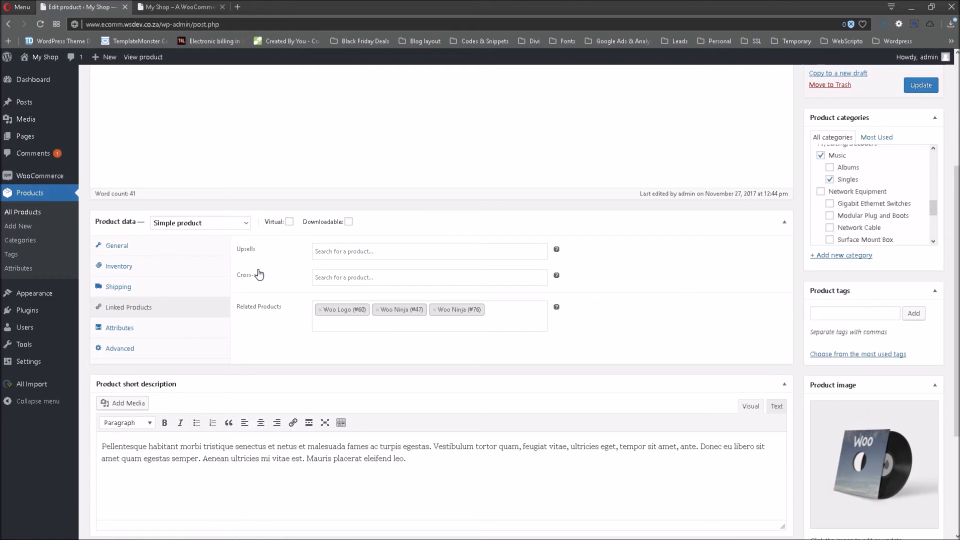
mouse_move(263, 318)
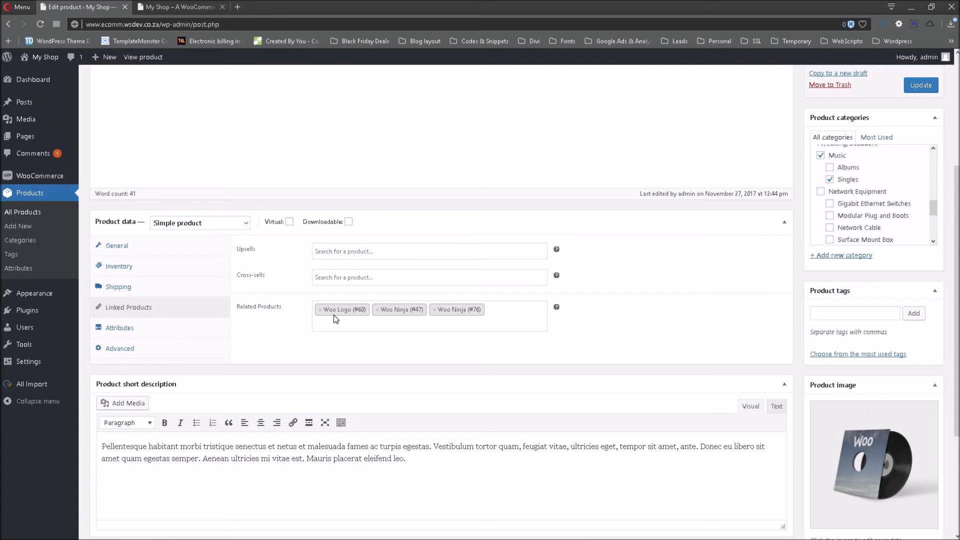
mouse_move(318, 312)
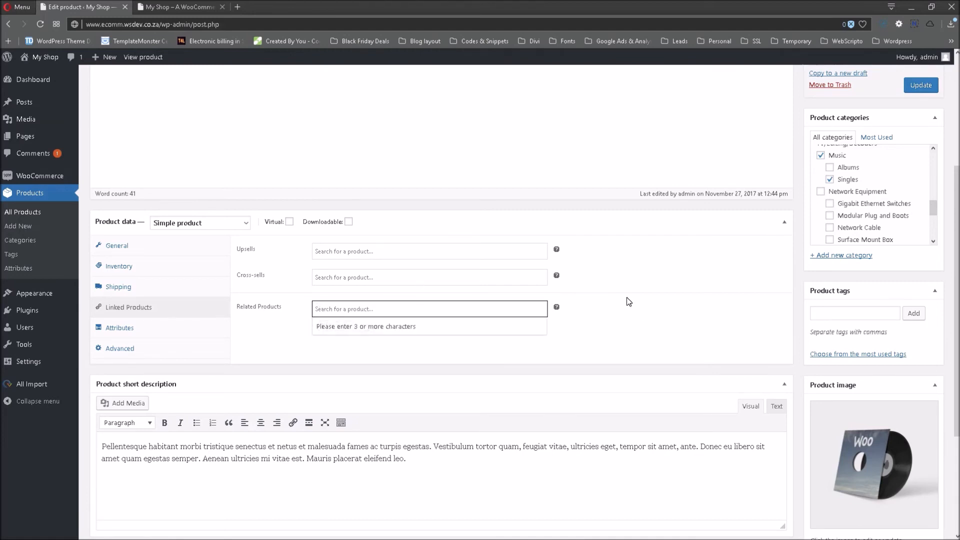
click(178, 7)
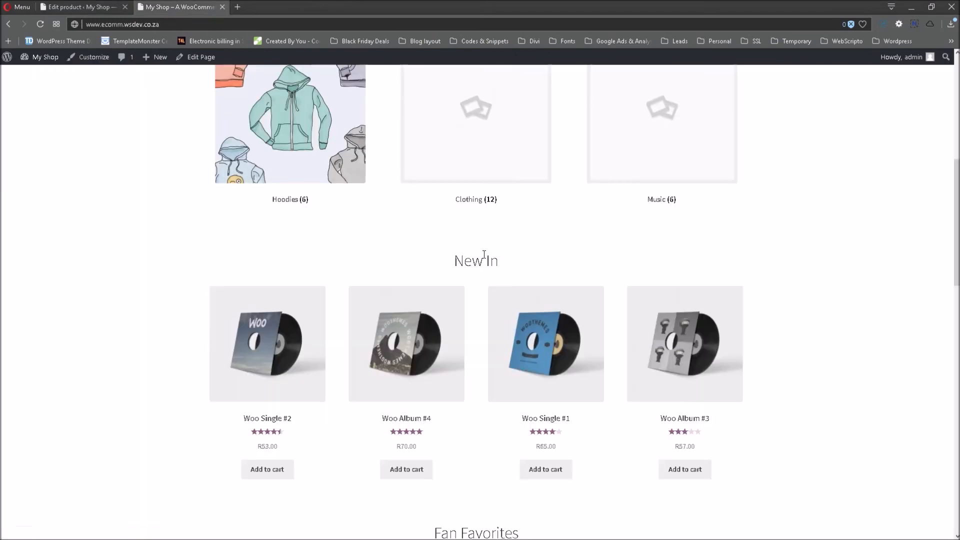
scroll(down, 3)
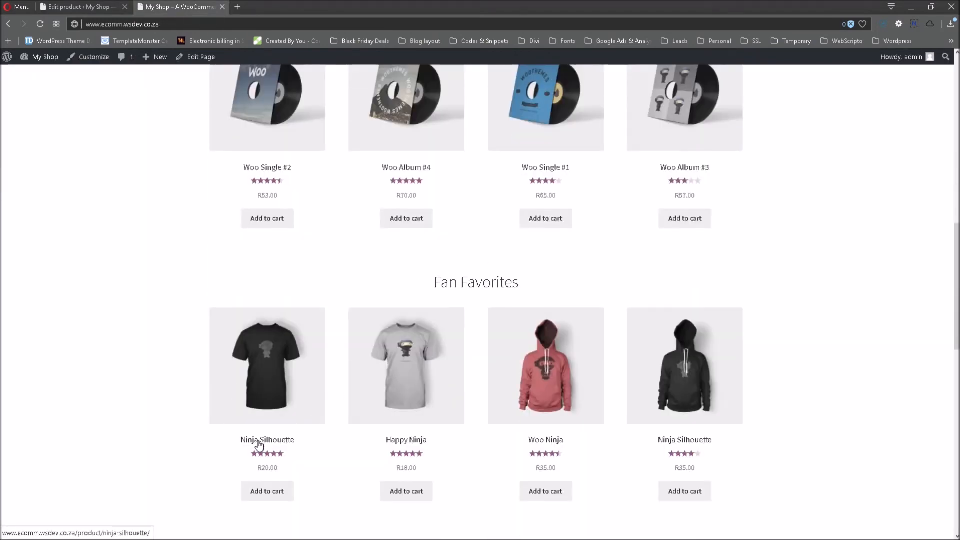
mouse_move(299, 105)
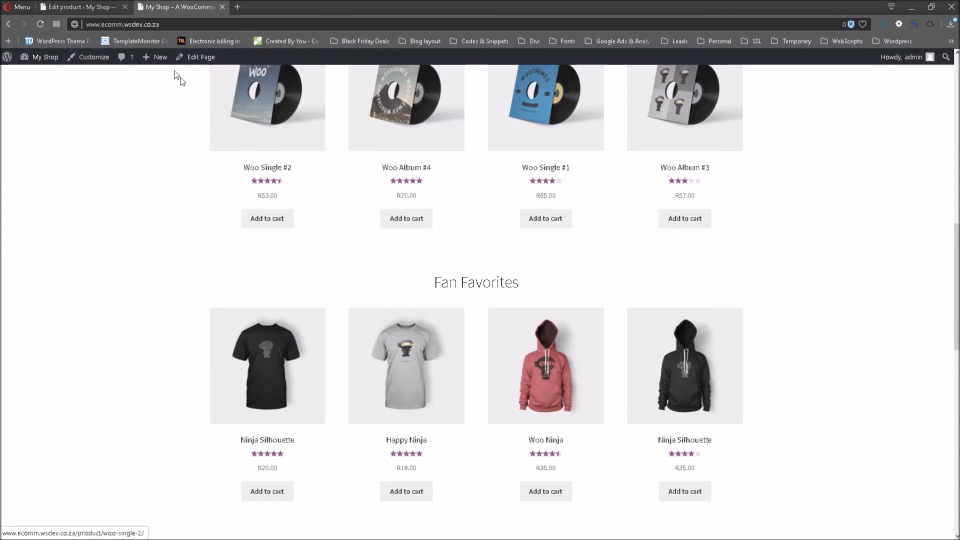
click(80, 7)
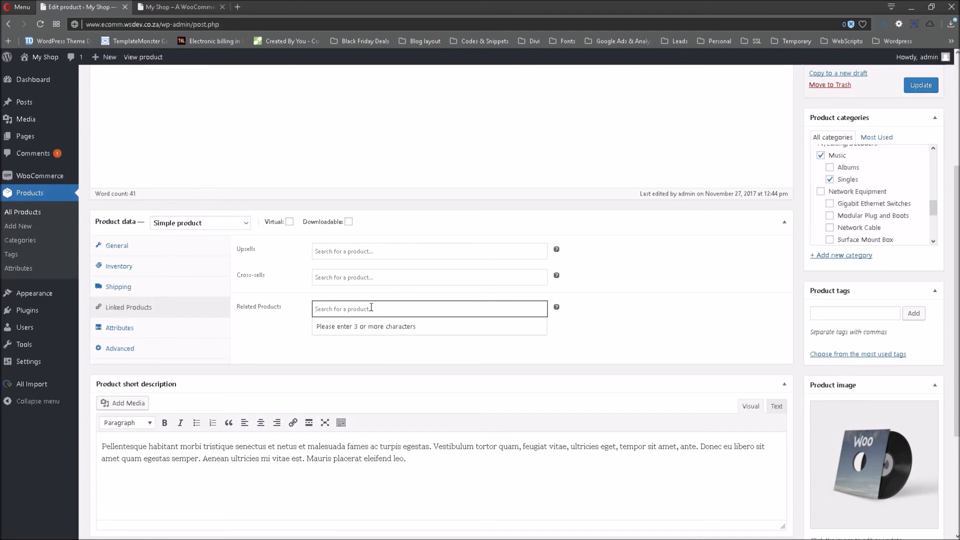
Step: Add Ninja Silhouette (#31), Woo Ninja (#34) and Patient Ninja (#50) as Related Products
text(ninja)
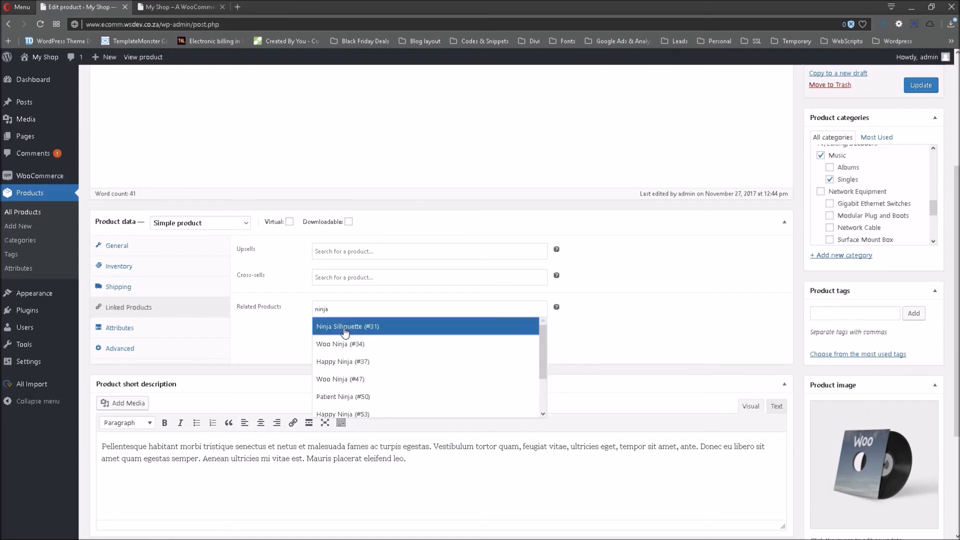
click(348, 326)
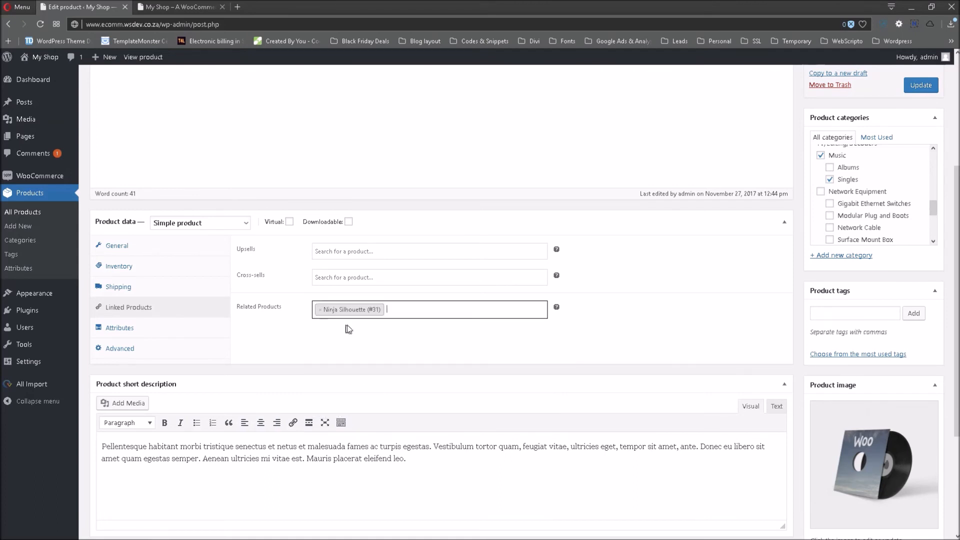
text(ninja)
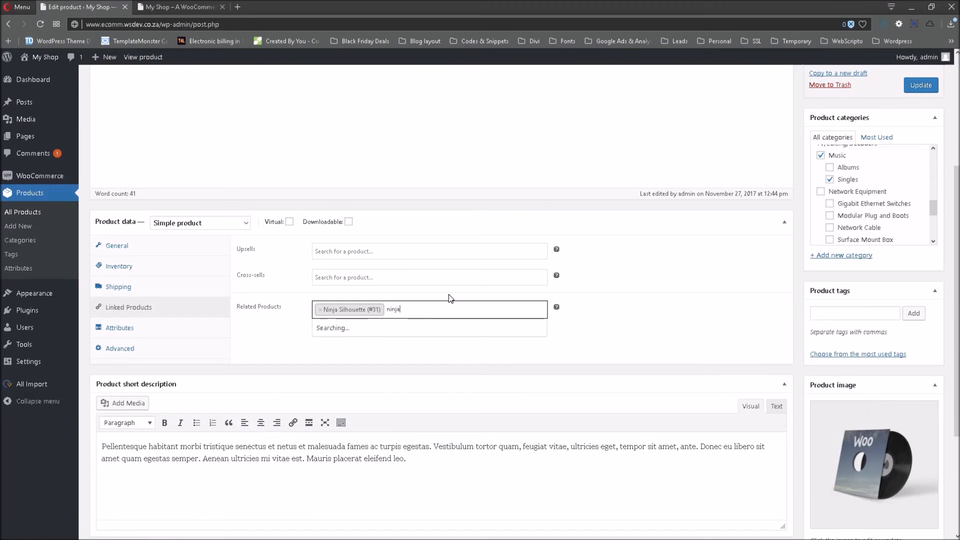
click(429, 310)
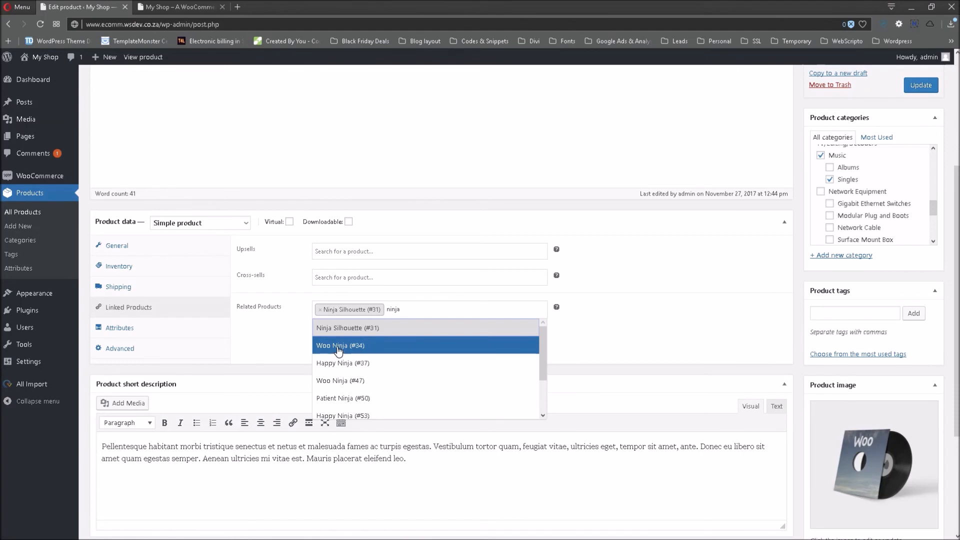
click(340, 345)
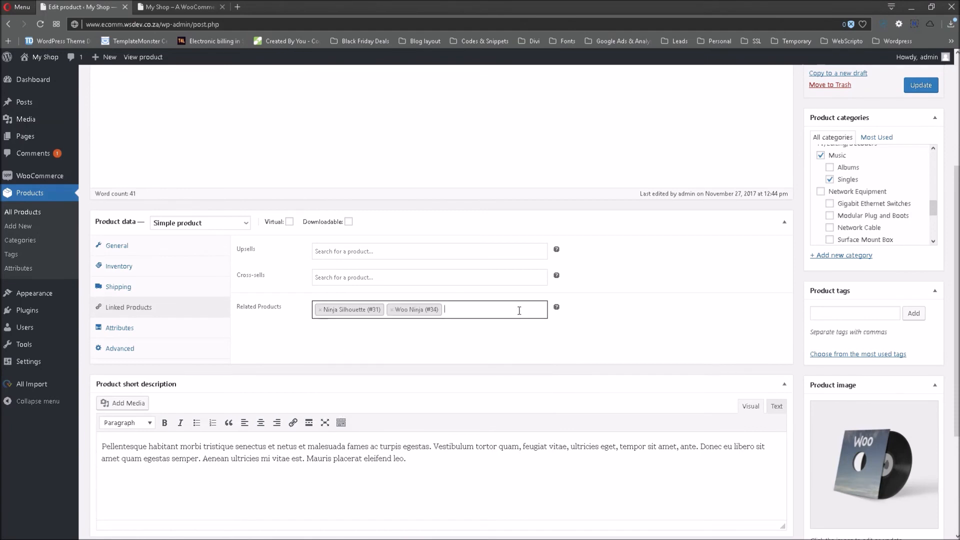
text(ninja)
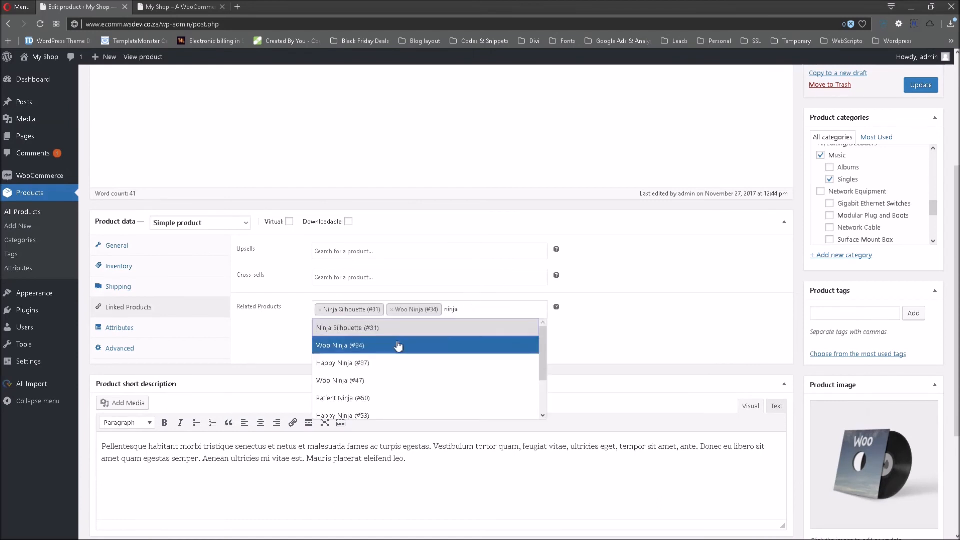
mouse_move(340, 365)
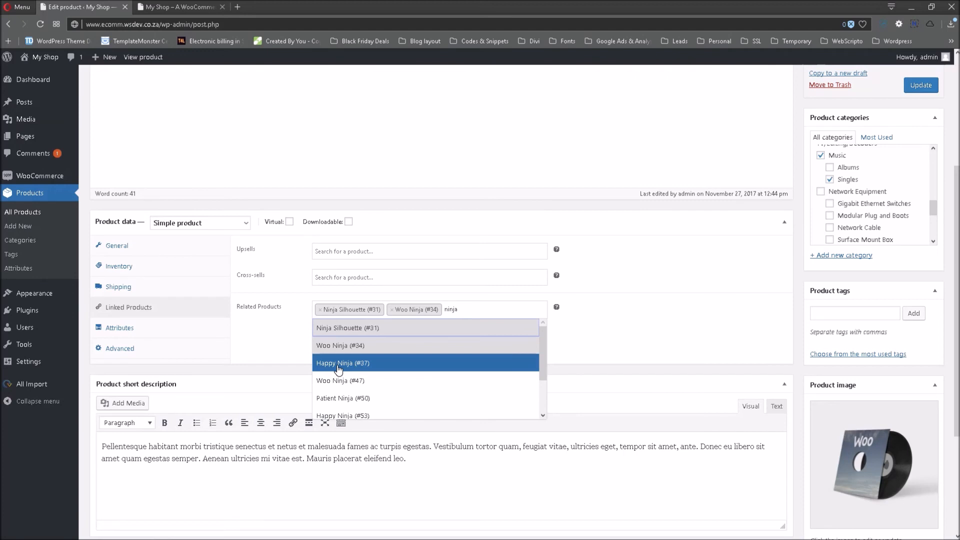
mouse_move(337, 398)
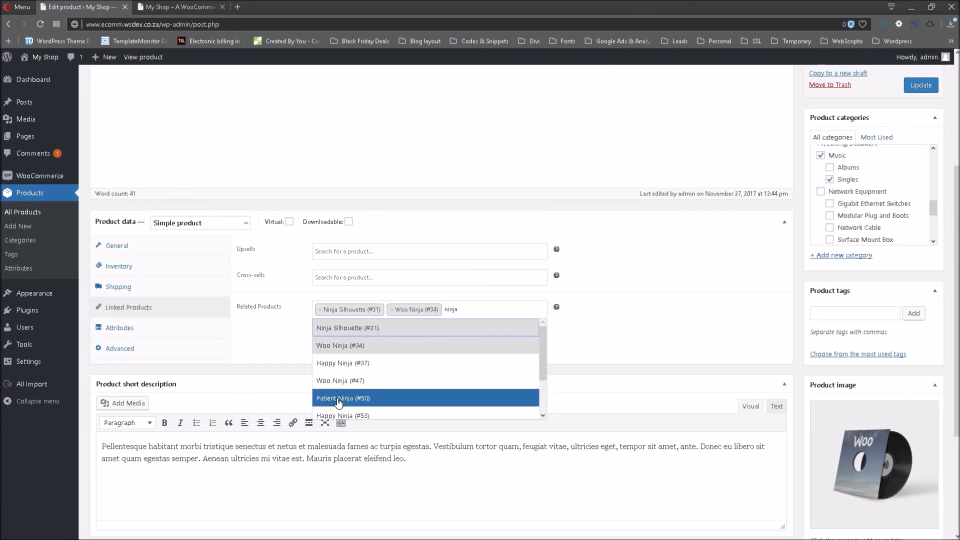
click(343, 399)
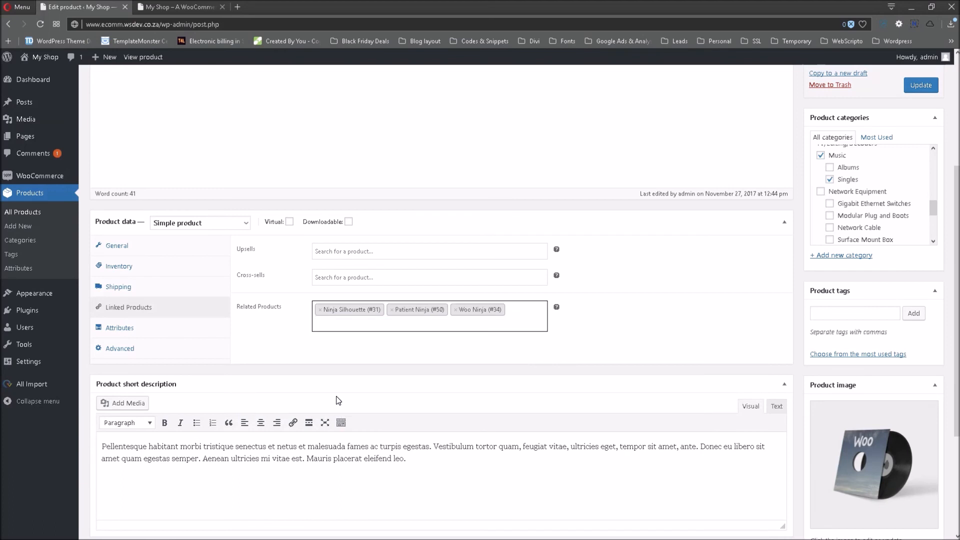
mouse_move(427, 317)
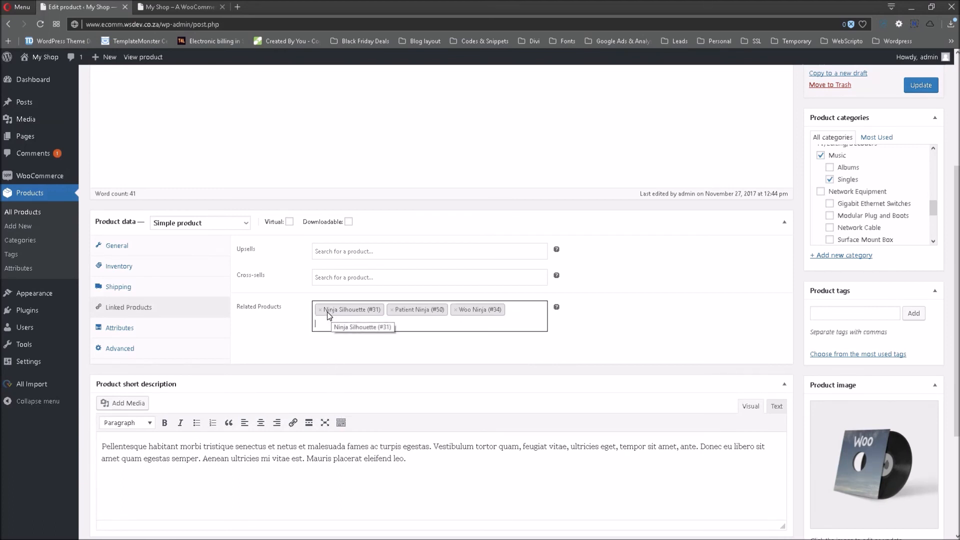
mouse_move(411, 323)
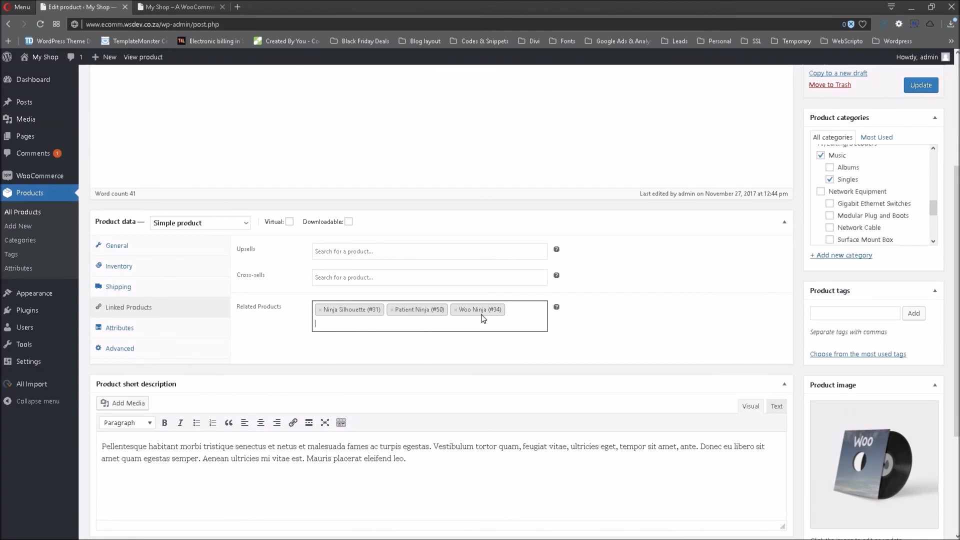
mouse_move(541, 324)
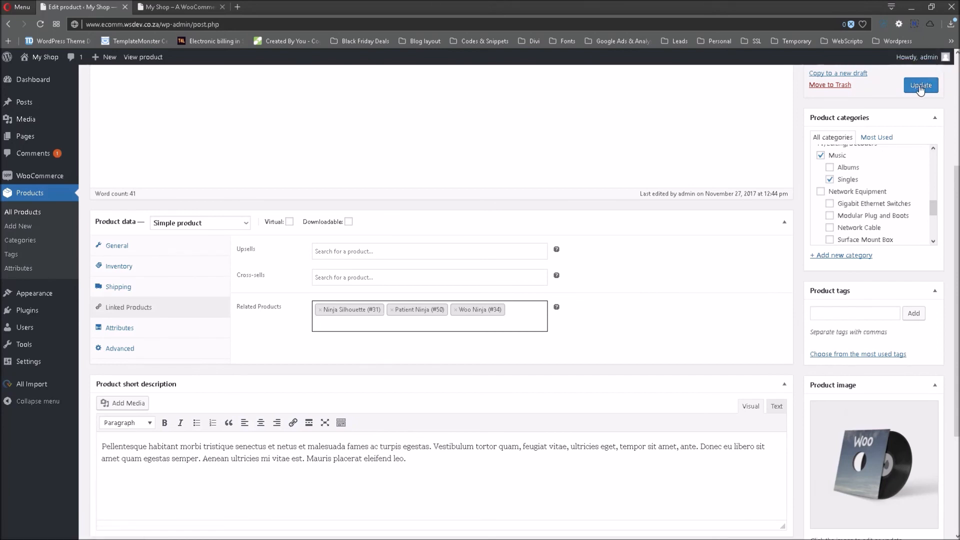
Step: Update Woo Single #2 with its three related products and switch to the My Shop storefront
click(921, 85)
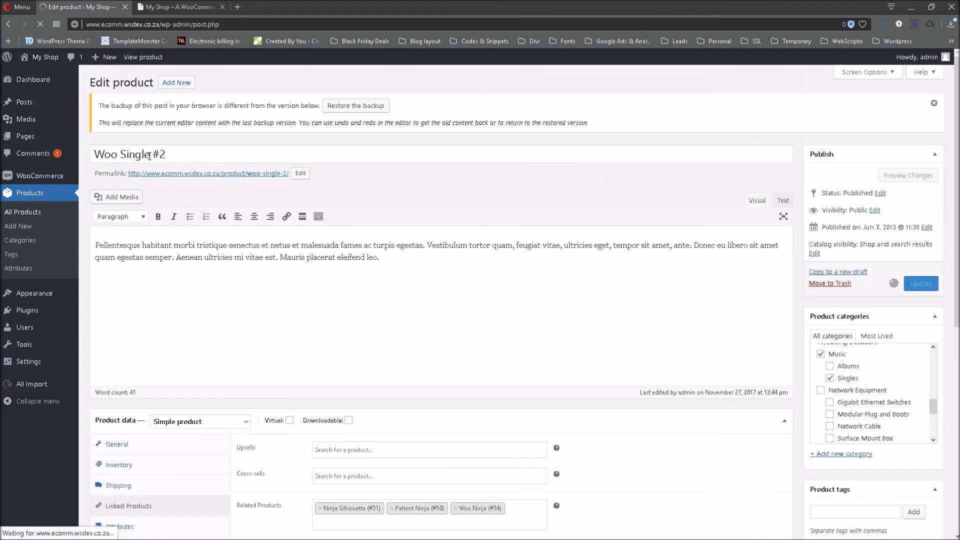
click(920, 283)
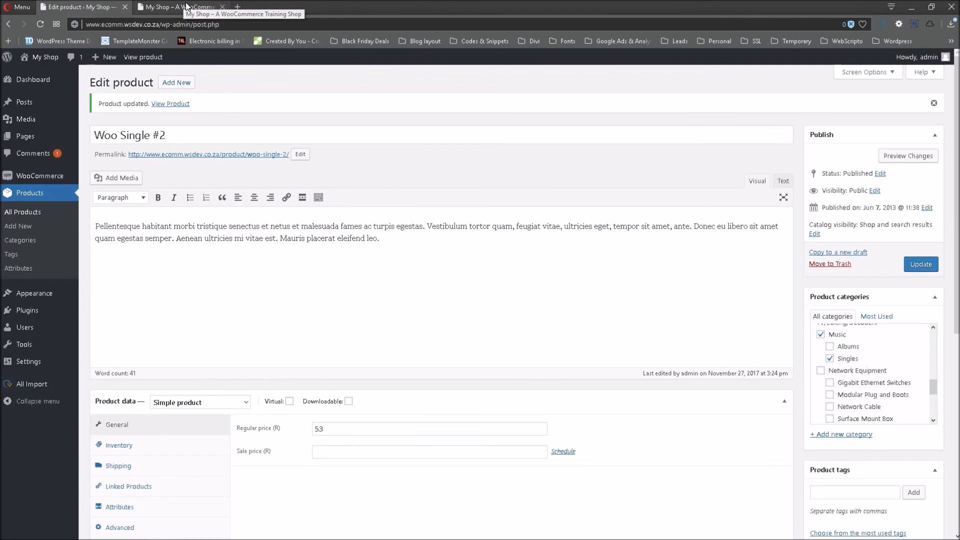
click(178, 7)
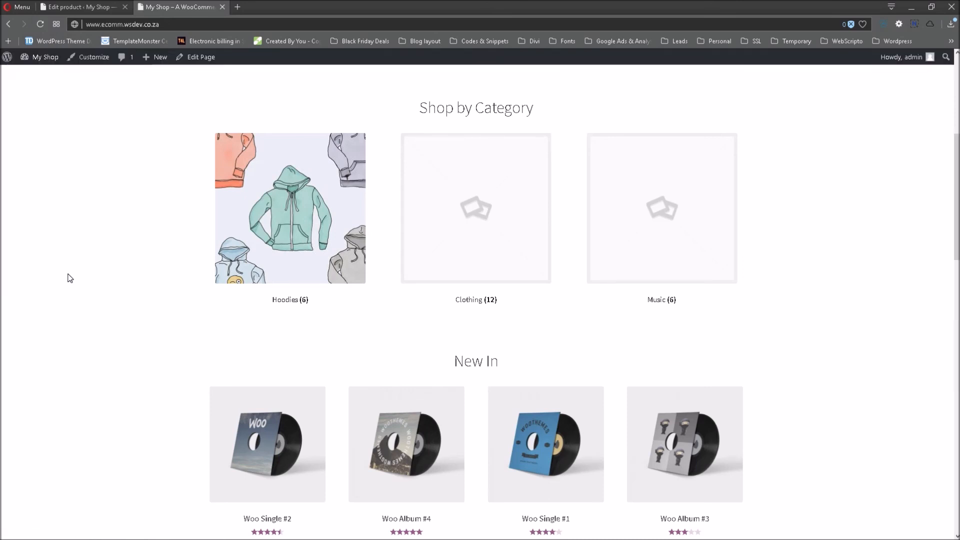
Step: View Woo Single #2's storefront page down to its Related products: Ninja Silhouette, Patient Ninja and Woo Ninja
scroll(down, 3)
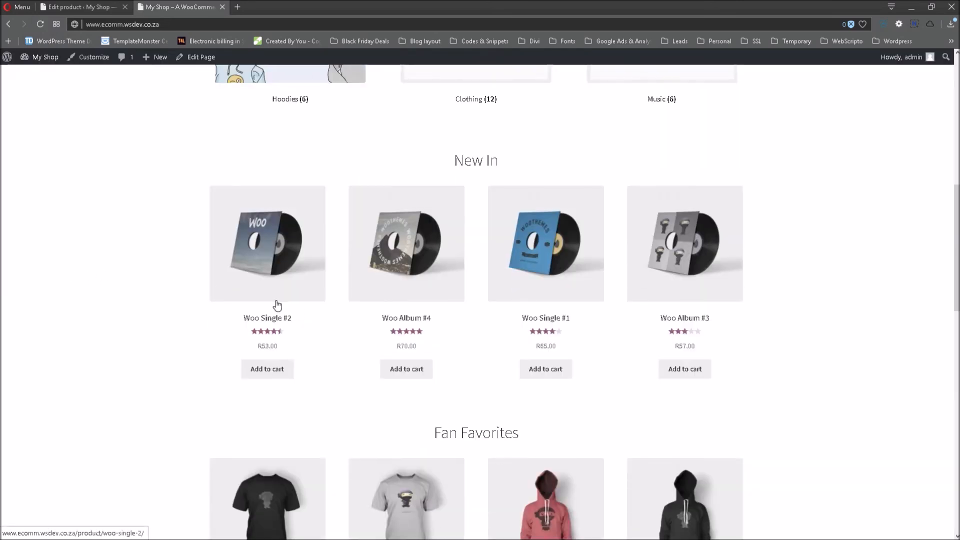
click(267, 243)
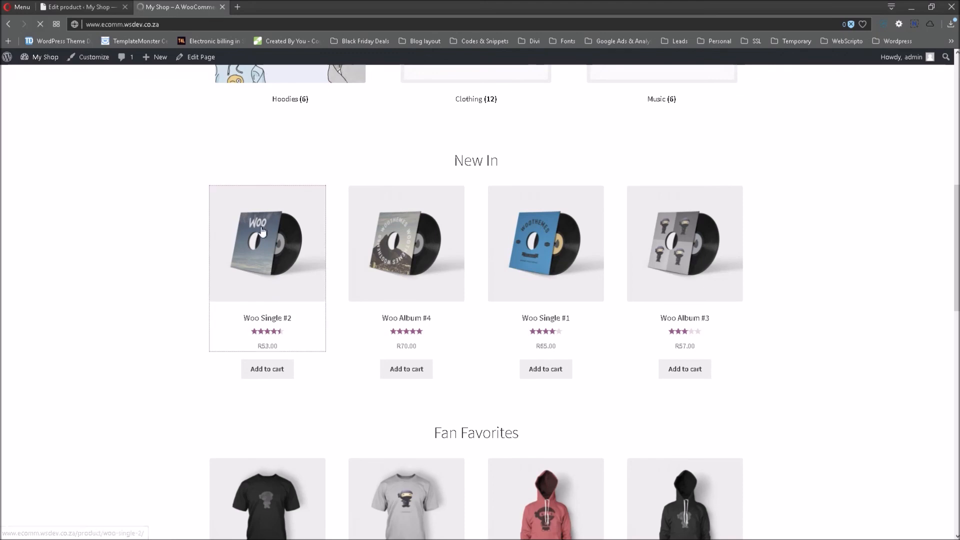
click(267, 243)
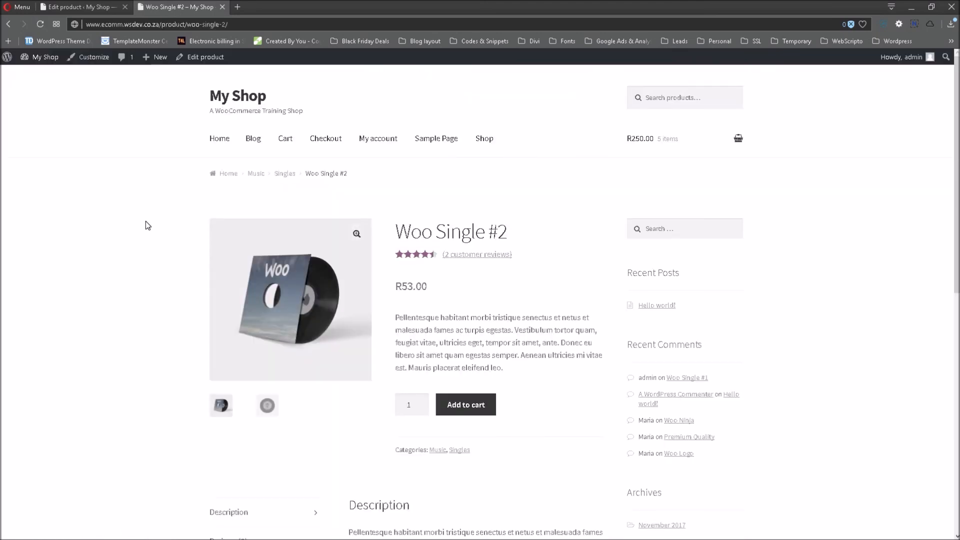
scroll(down, 3)
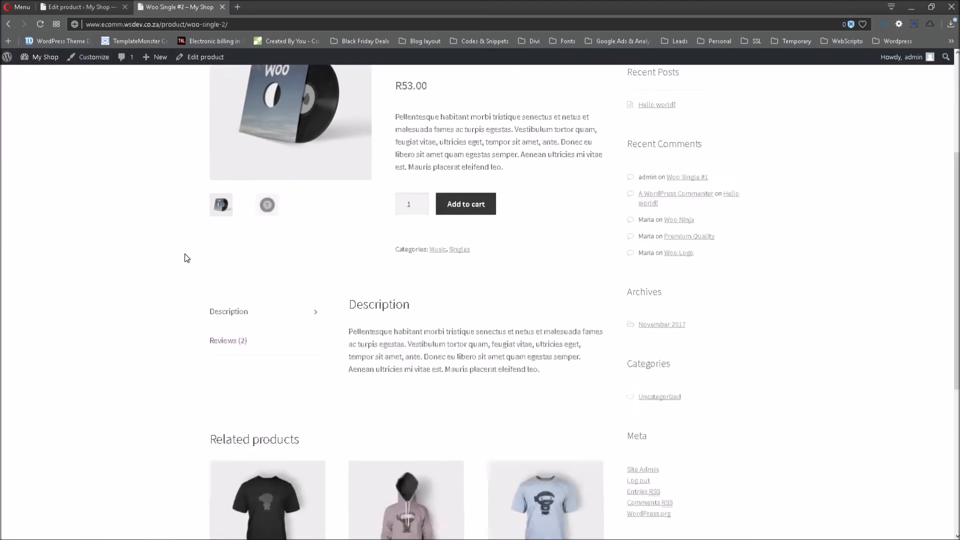
scroll(down, 3)
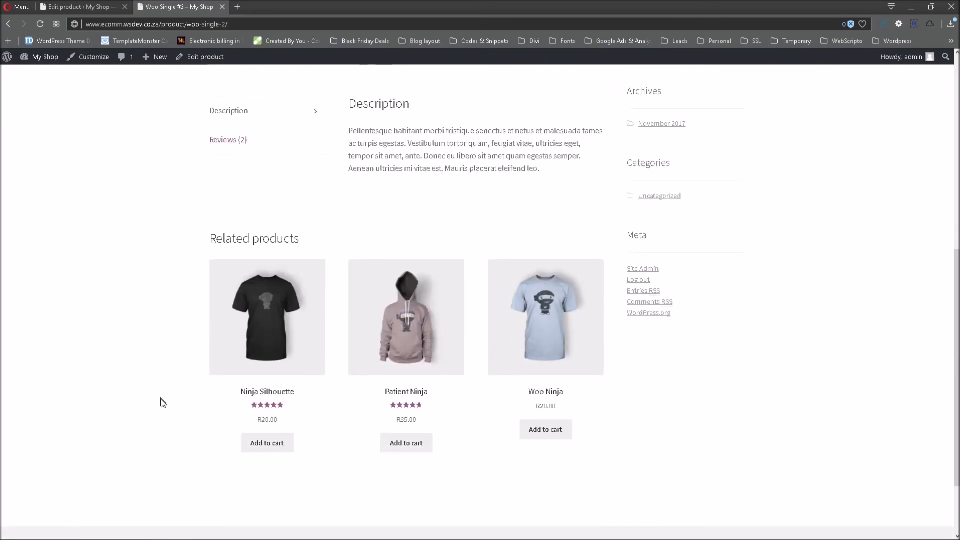
mouse_move(166, 420)
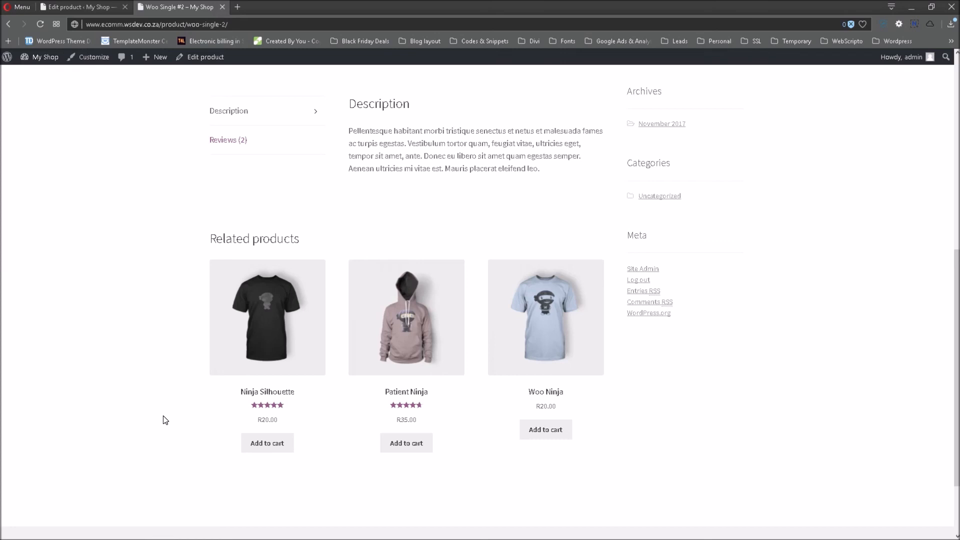
mouse_move(252, 403)
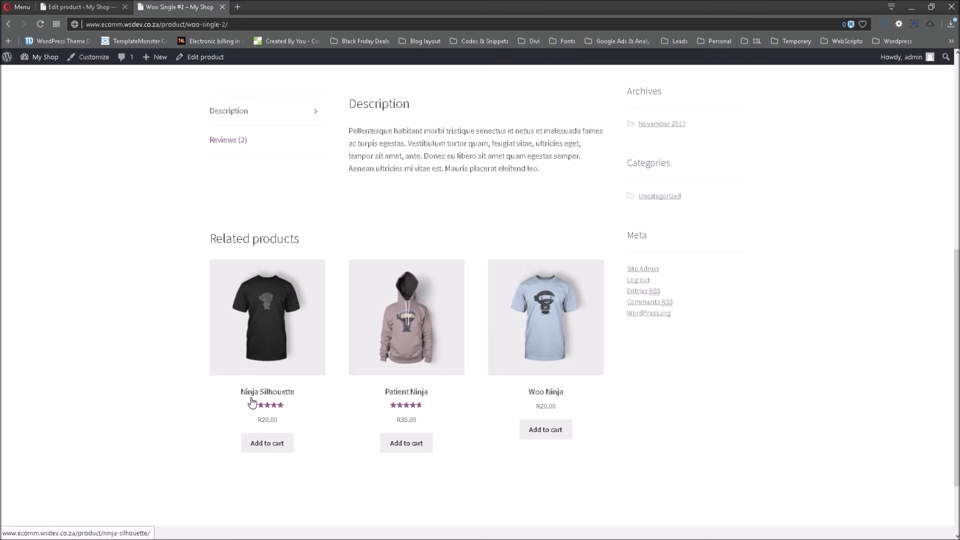
mouse_move(375, 400)
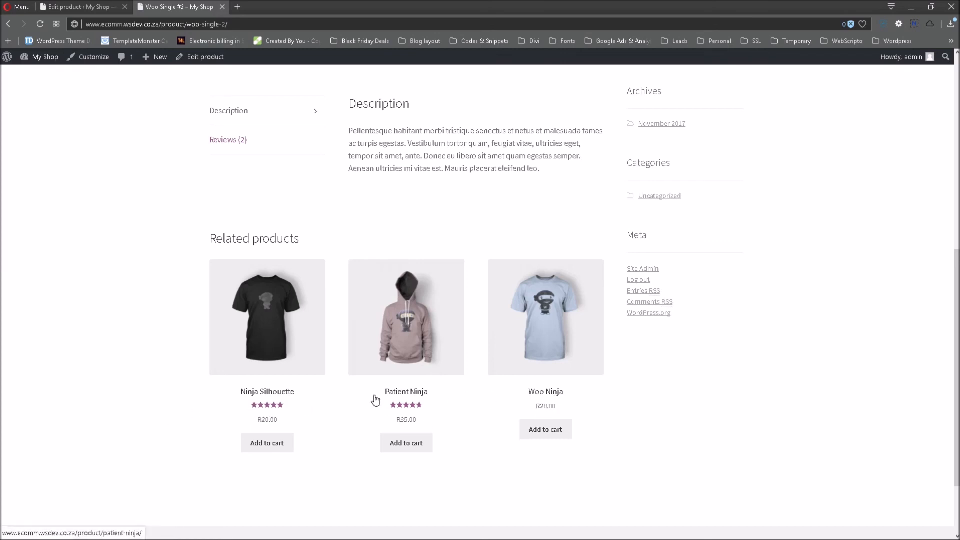
mouse_move(472, 379)
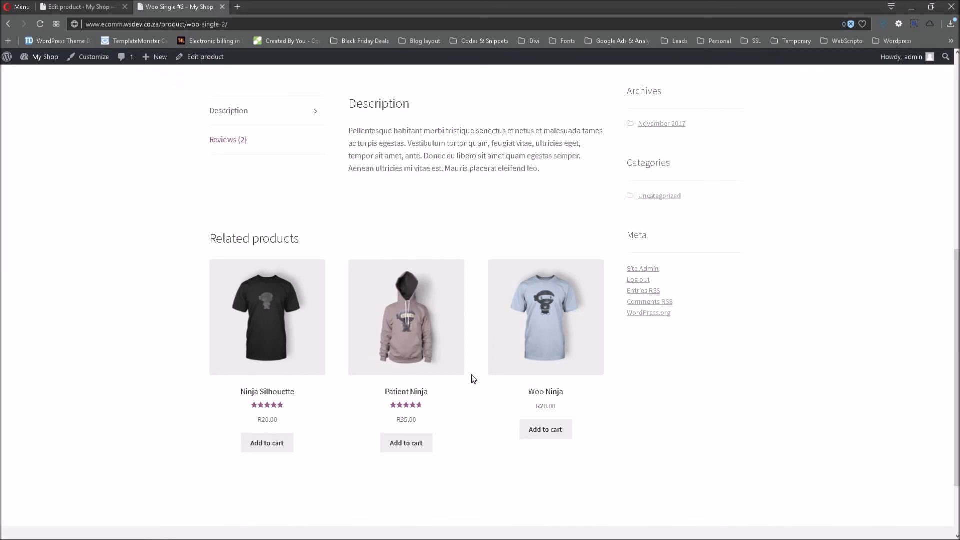
mouse_move(403, 222)
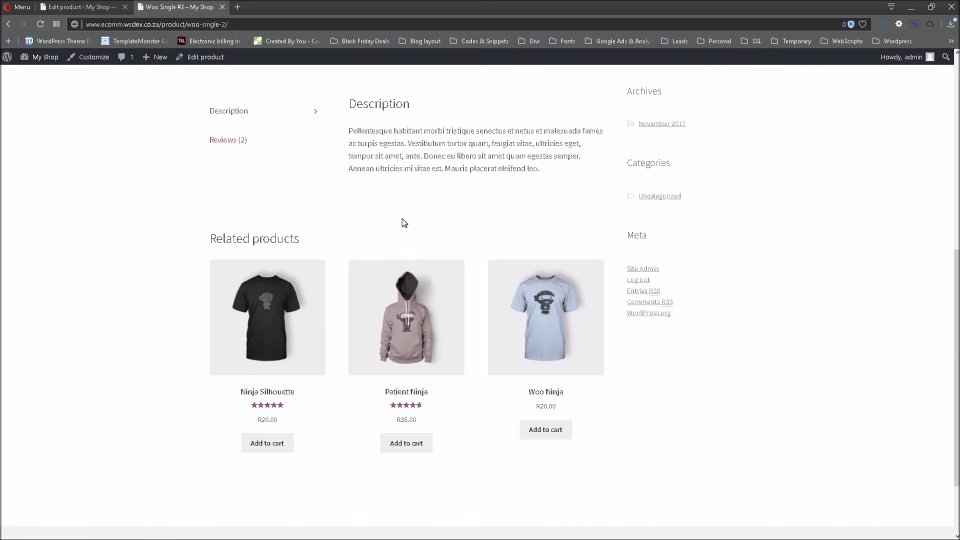
mouse_move(121, 187)
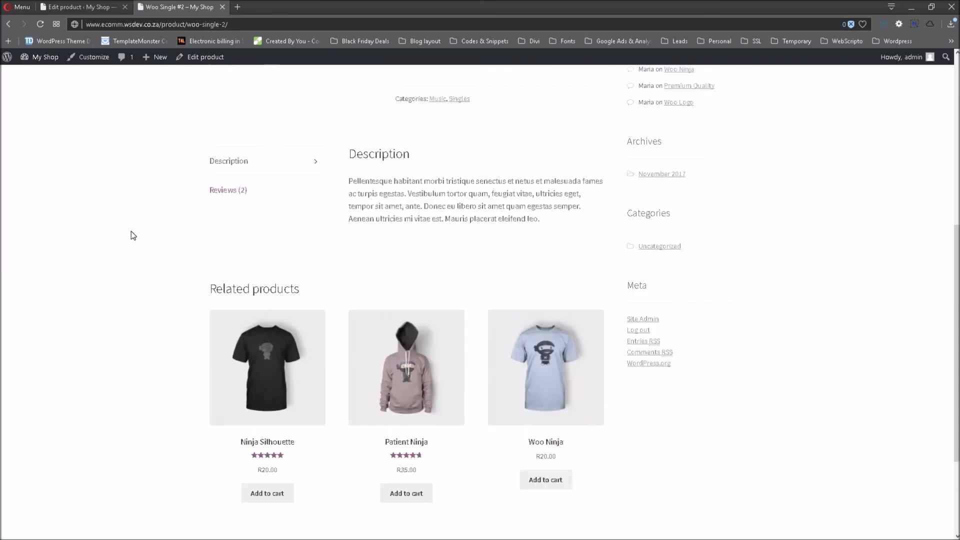
scroll(up, 3)
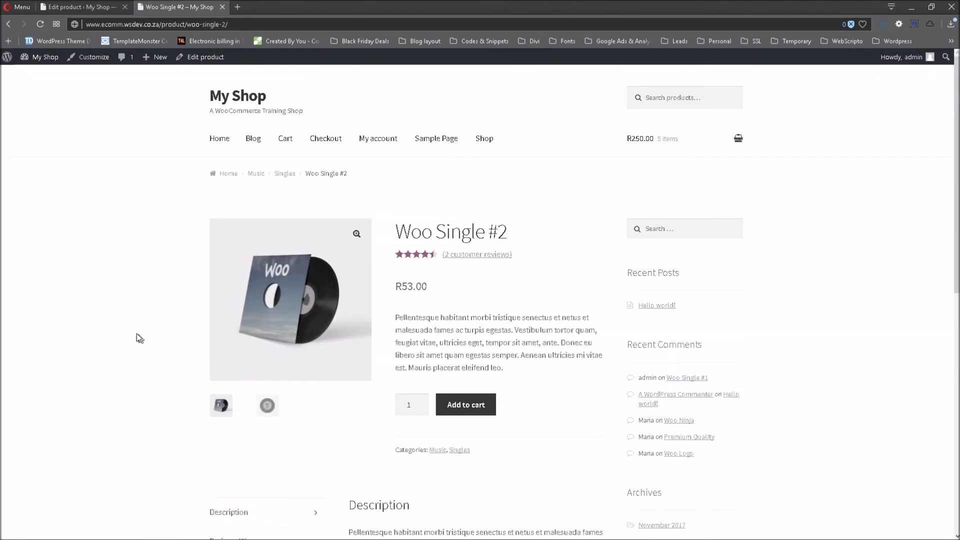
mouse_move(134, 309)
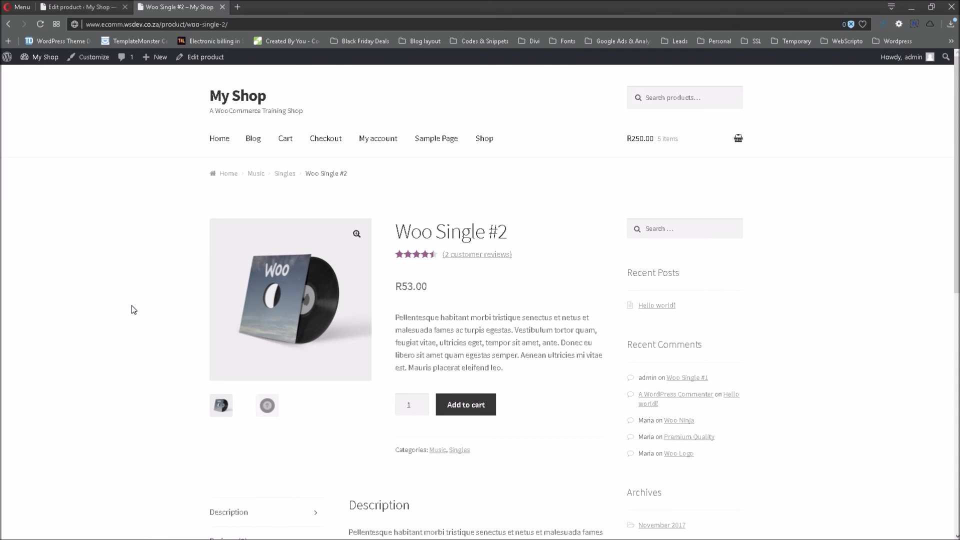
mouse_move(148, 289)
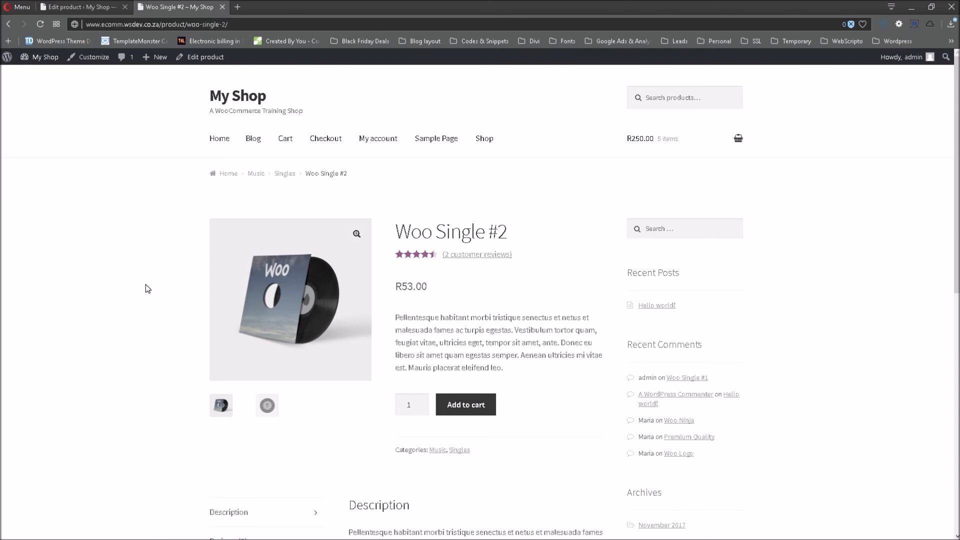
mouse_move(148, 263)
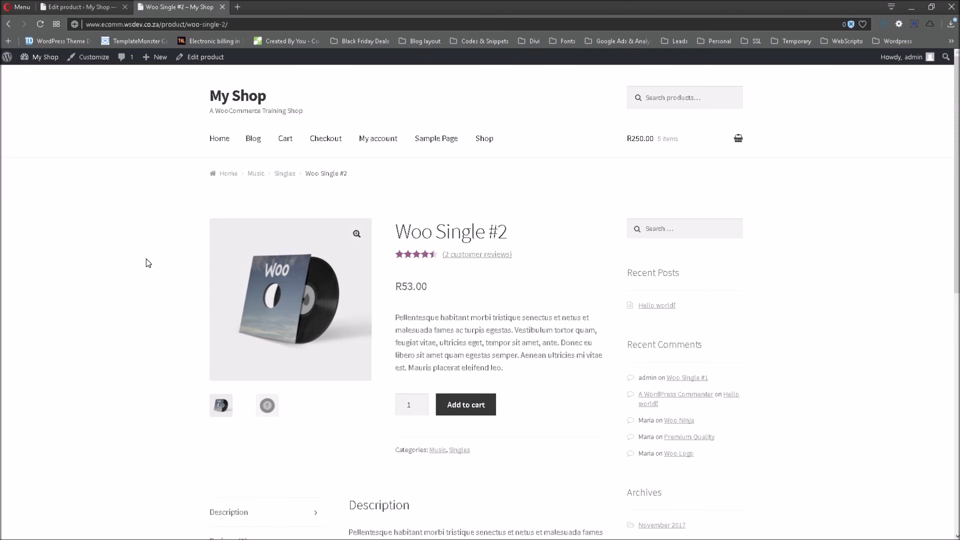
mouse_move(134, 242)
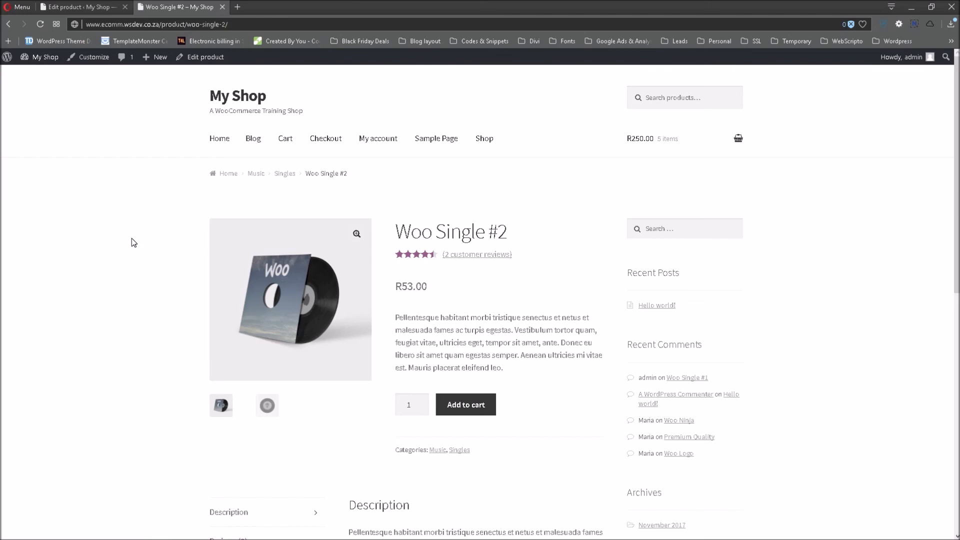